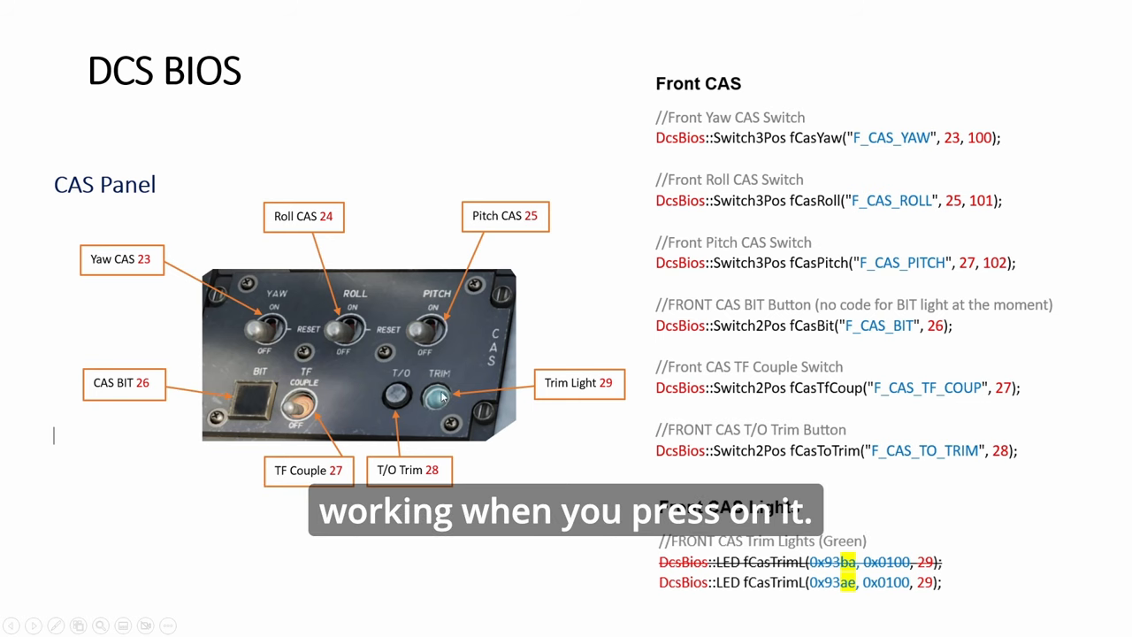
# Switch to the PowerPoint slide show at the Right Console section slide.
pyautogui.press('alt+tab')
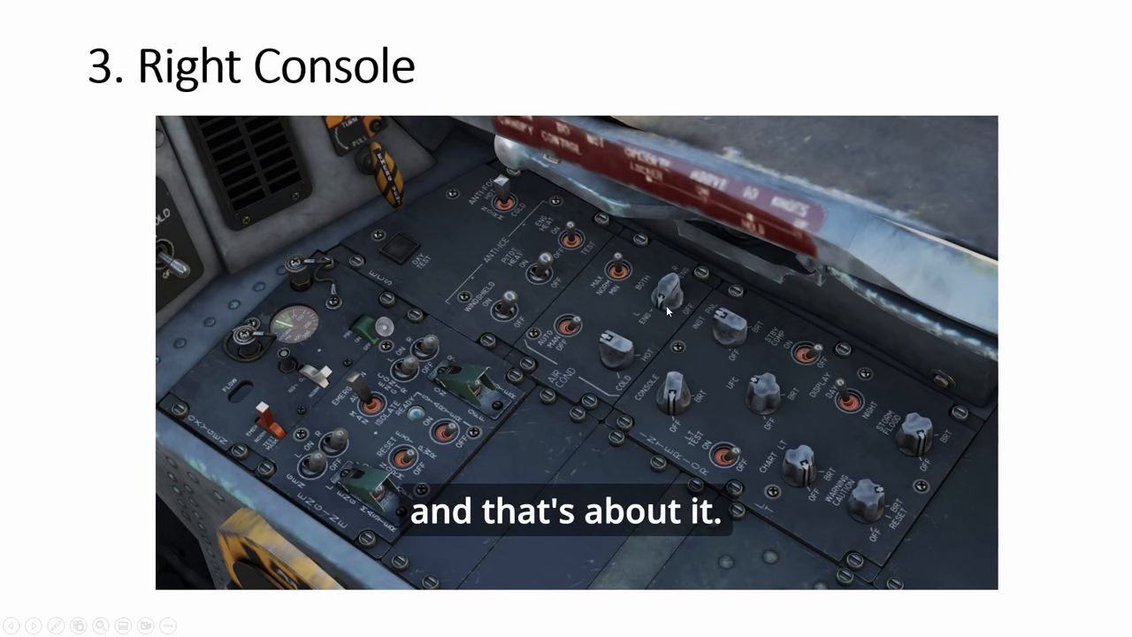
pyautogui.moveTo(661, 320)
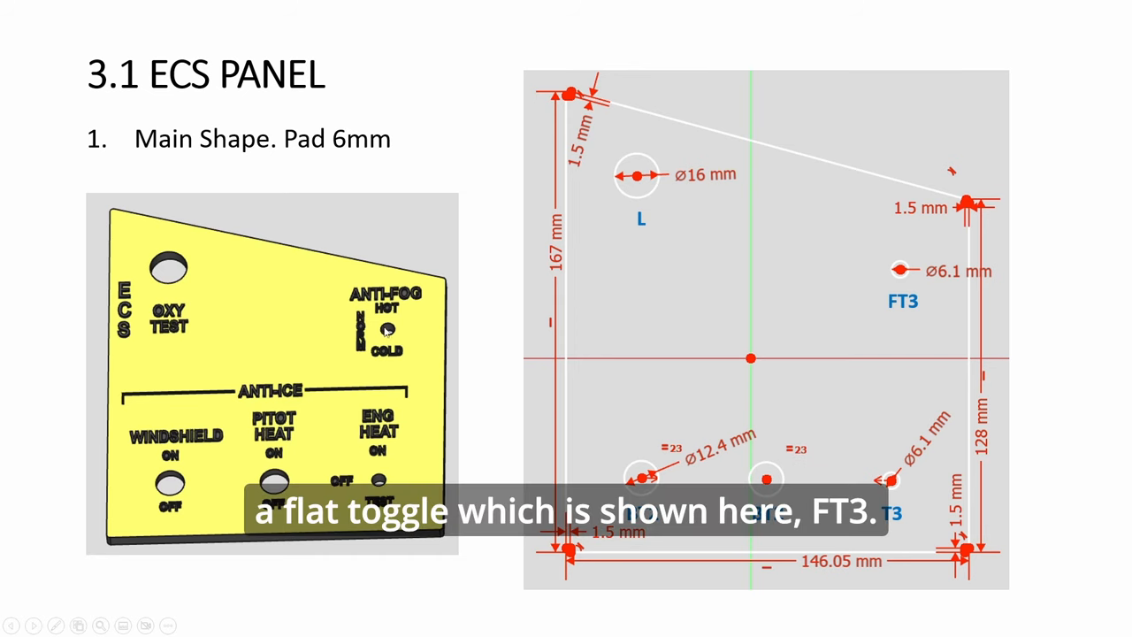
pyautogui.moveTo(905, 314)
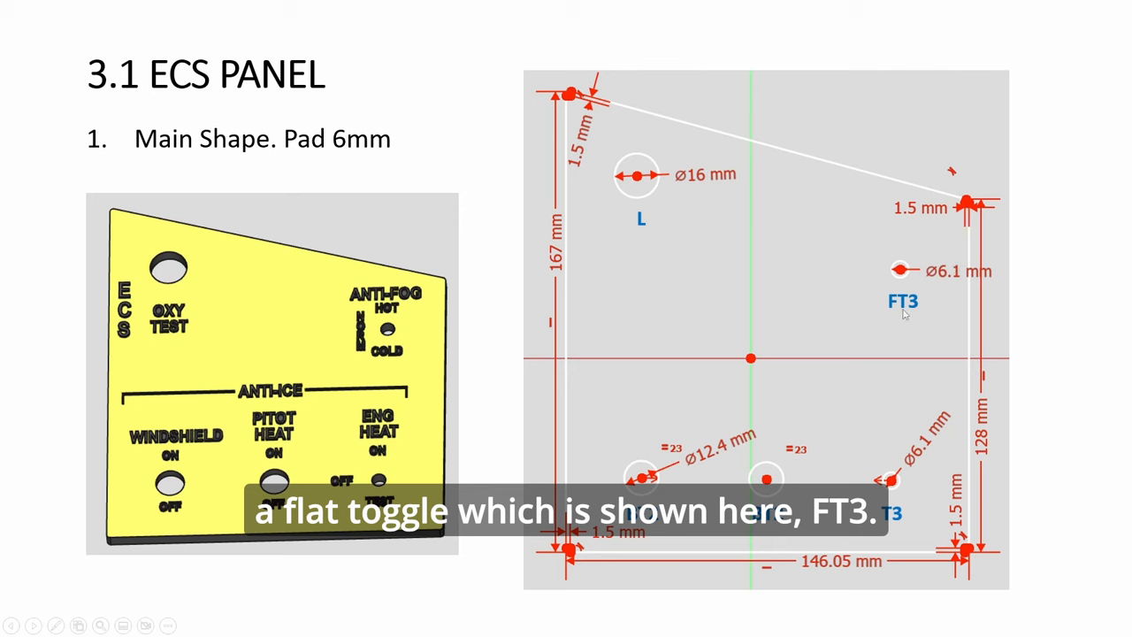
# Advance to the '3.1 ECS Panel' slide with the 6 mm main-shape pad sketch.
pyautogui.press('Right')
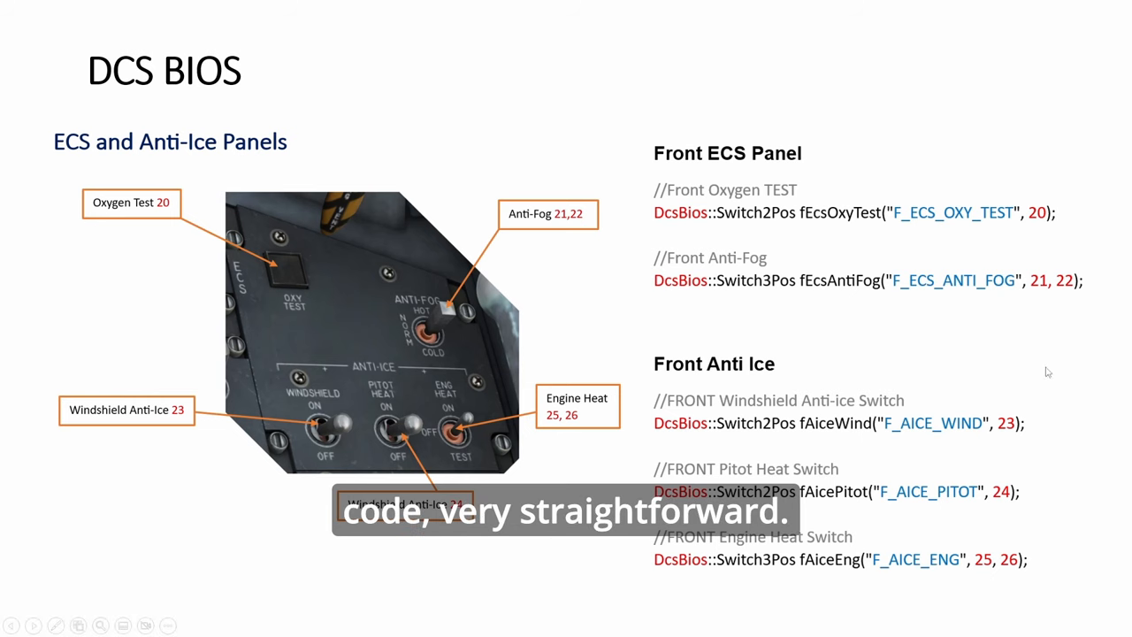
pyautogui.moveTo(1082, 481)
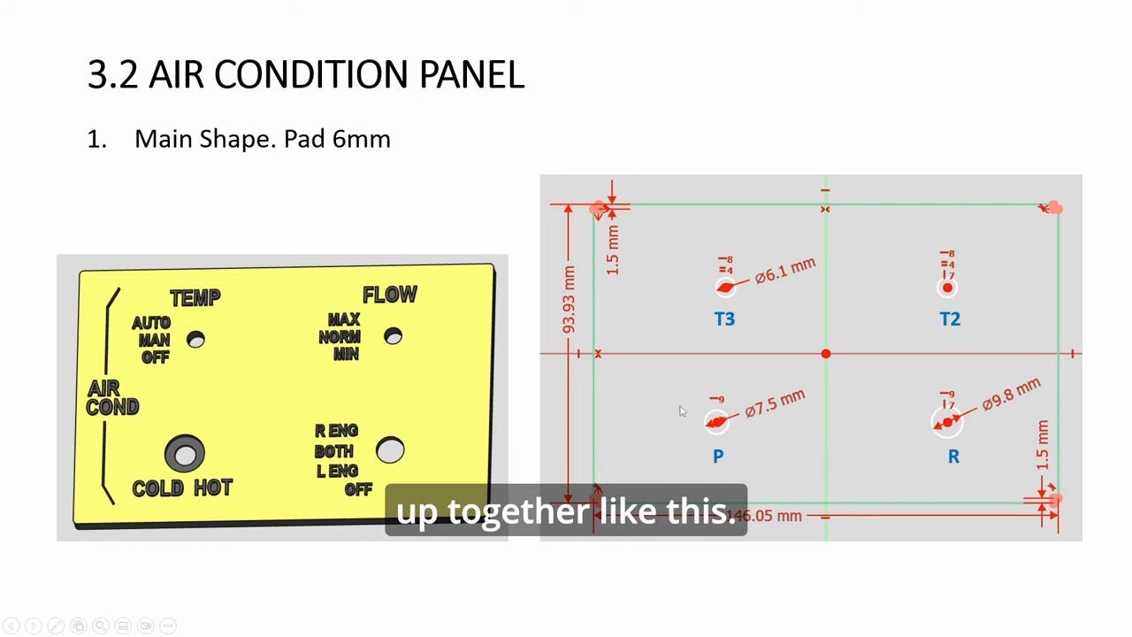
# Advance from the air condition panel slide to the next FreeCAD Design slide.
pyautogui.press('Right')
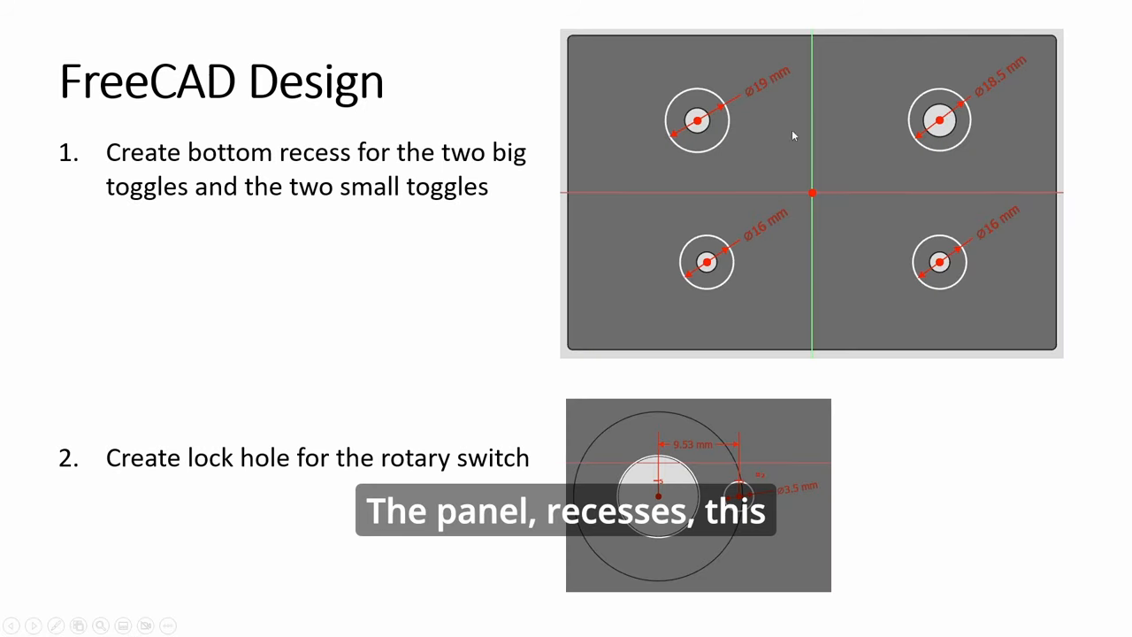
pyautogui.moveTo(927, 478)
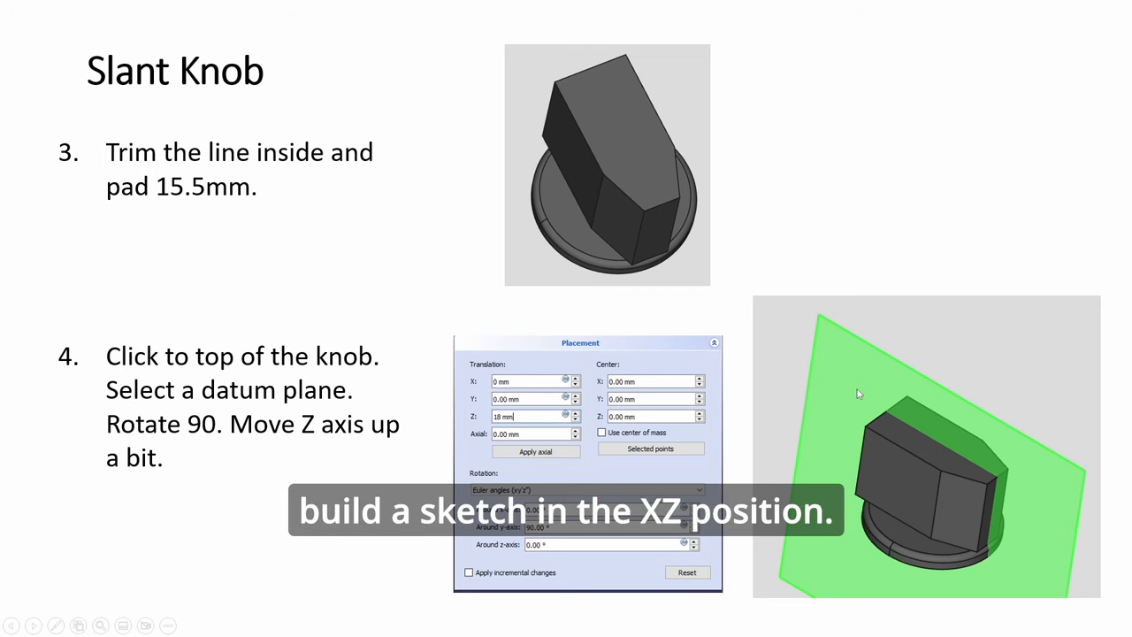
pyautogui.moveTo(833, 438)
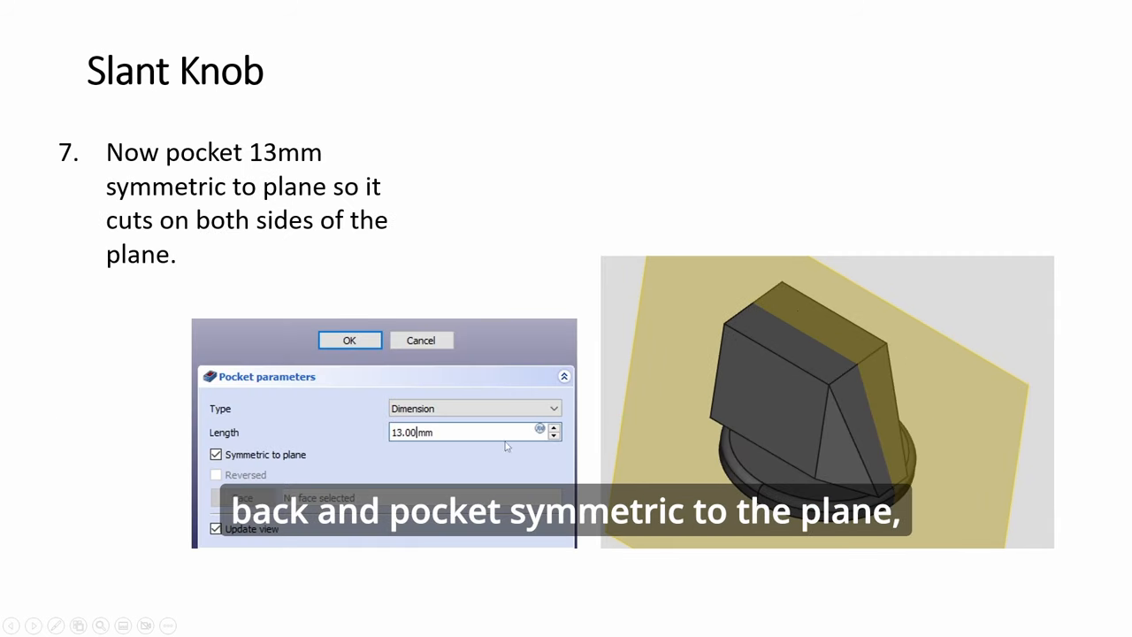
pyautogui.moveTo(806, 368)
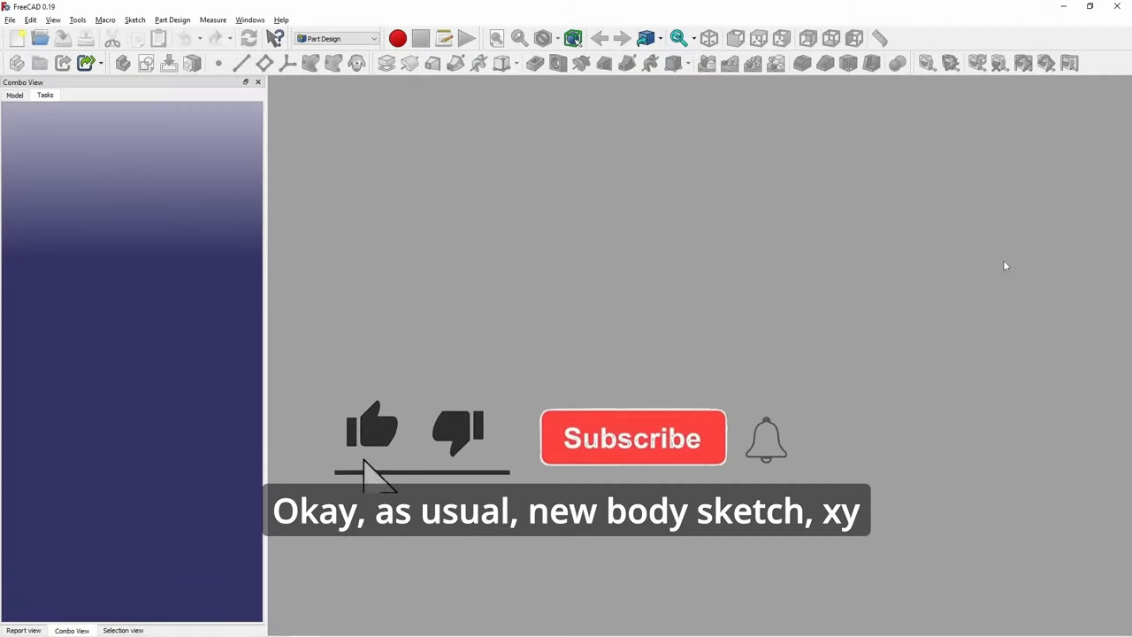
# Switch from FreeCAD to the PowerPoint deck at the Slant Knob datum plane slide.
pyautogui.click(633, 439)
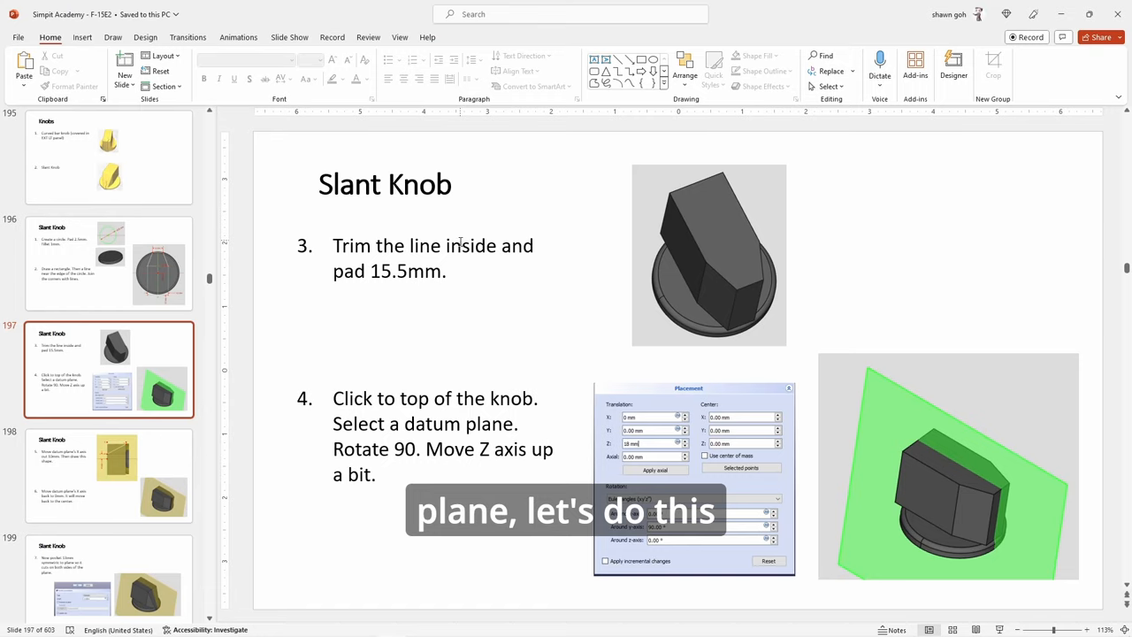
# Show the Slant Knob base circle steps slide, then return to FreeCAD to sketch.
pyautogui.click(110, 261)
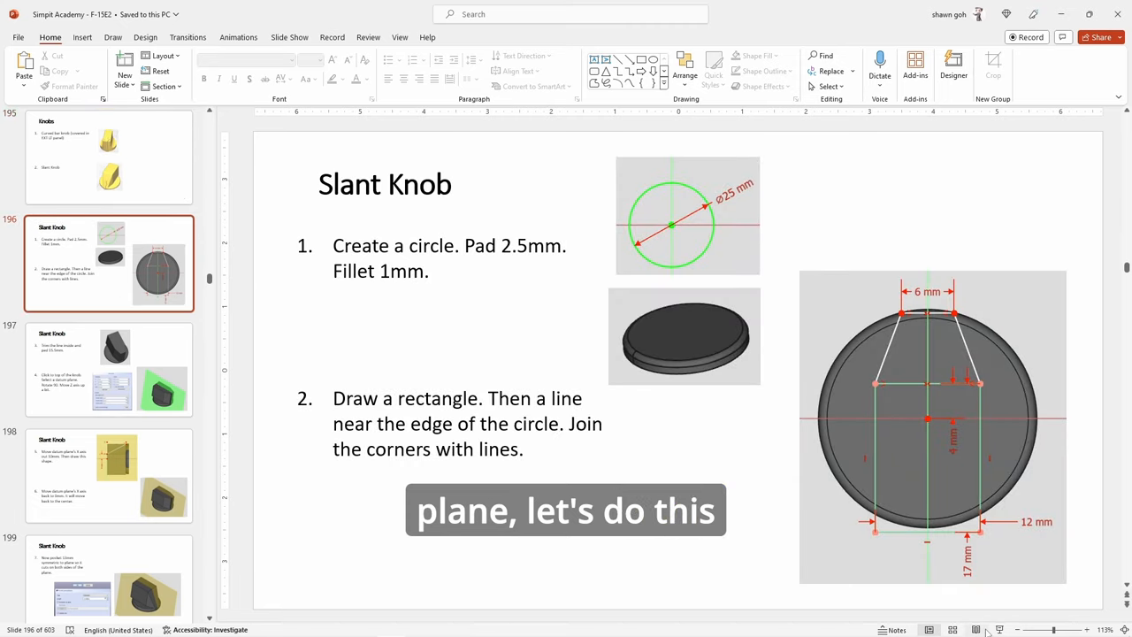
pyautogui.press('alt+tab')
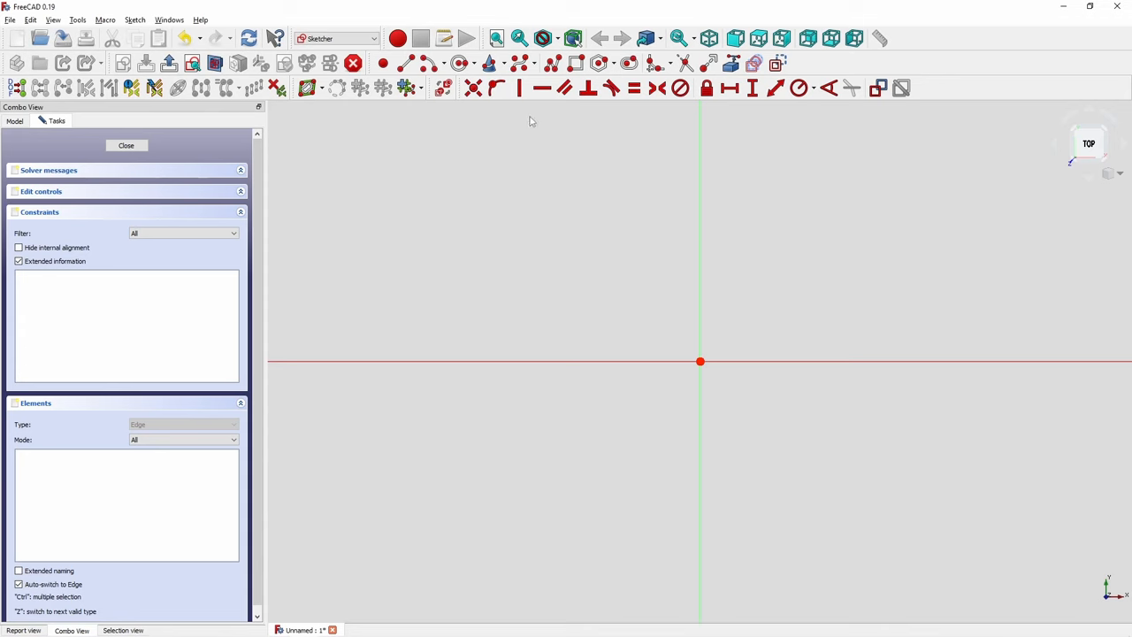
pyautogui.moveTo(700, 362)
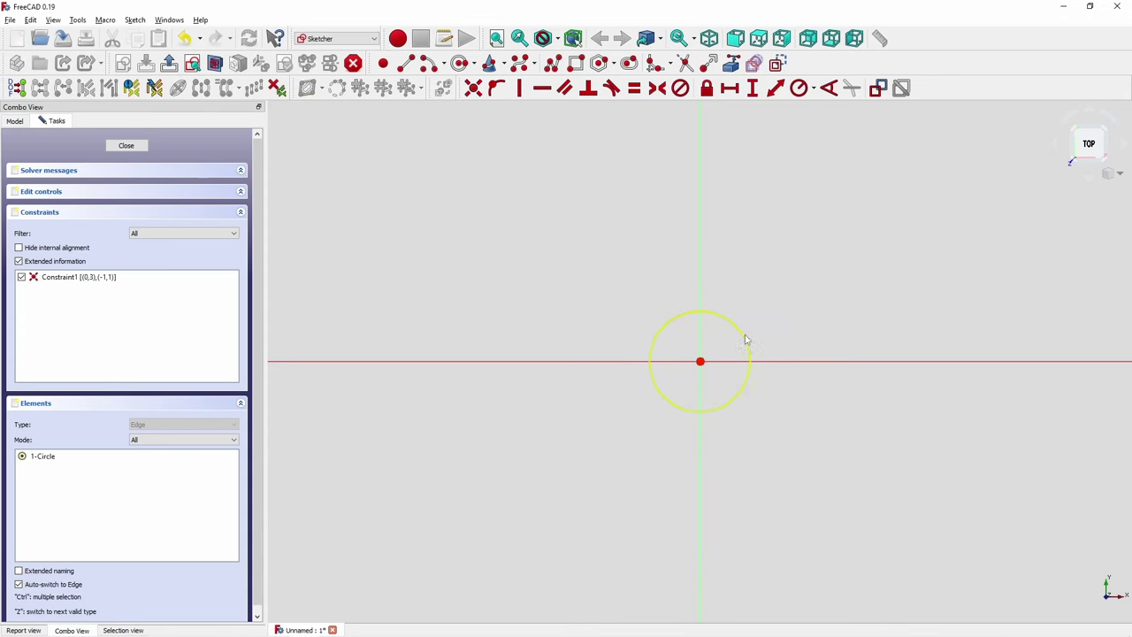
# Draw a 25 mm diameter circle at the origin and close the sketch.
pyautogui.click(799, 88)
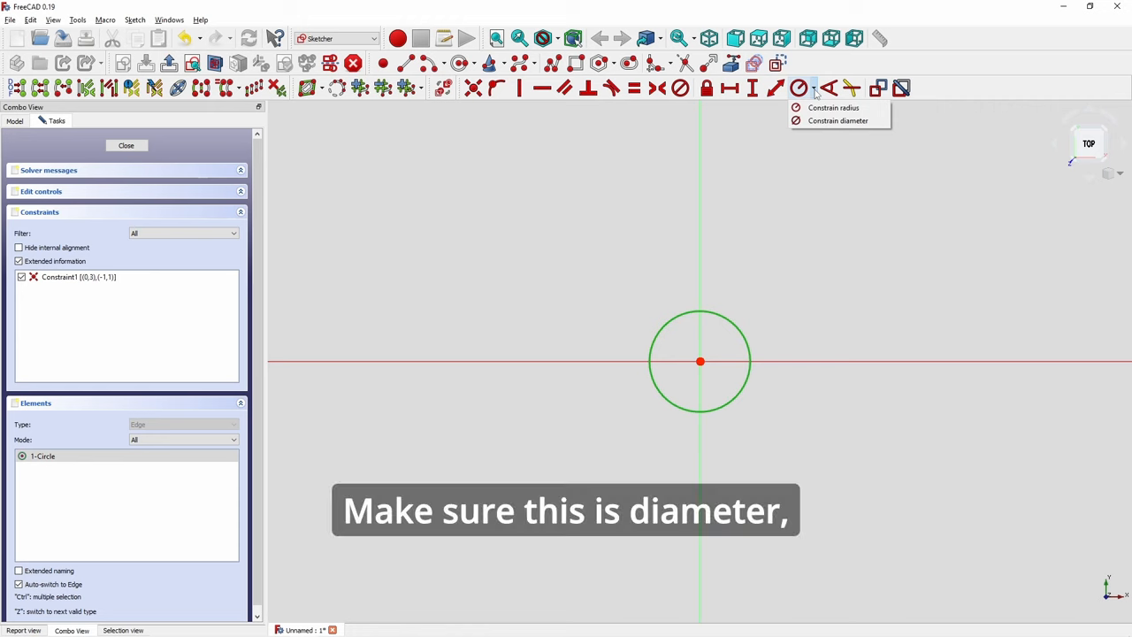
pyautogui.click(838, 120)
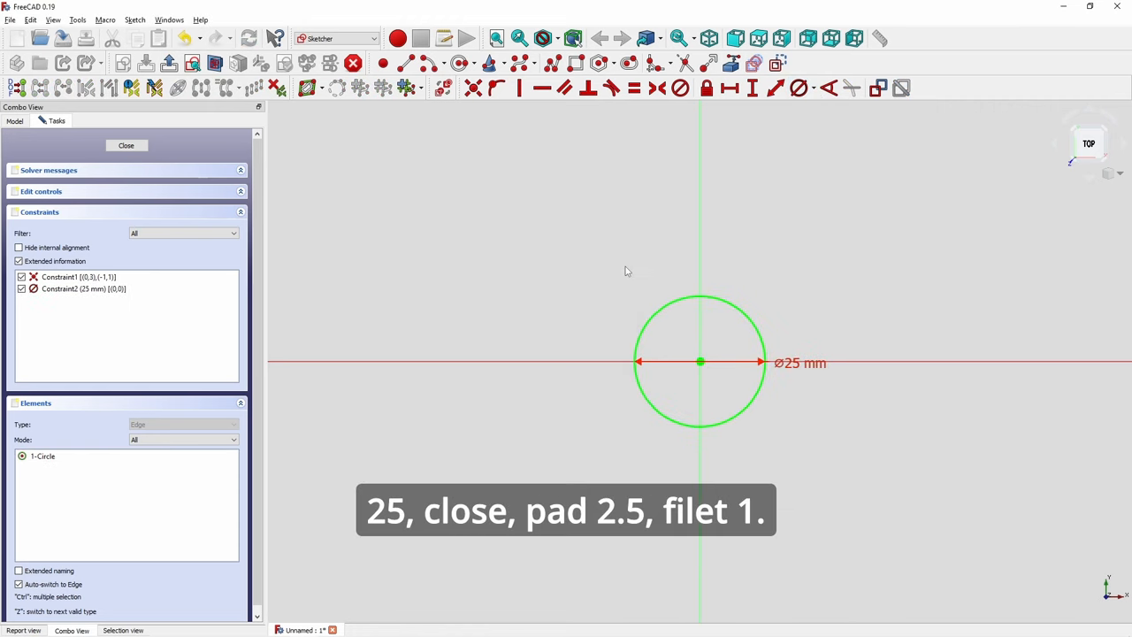
pyautogui.click(126, 145)
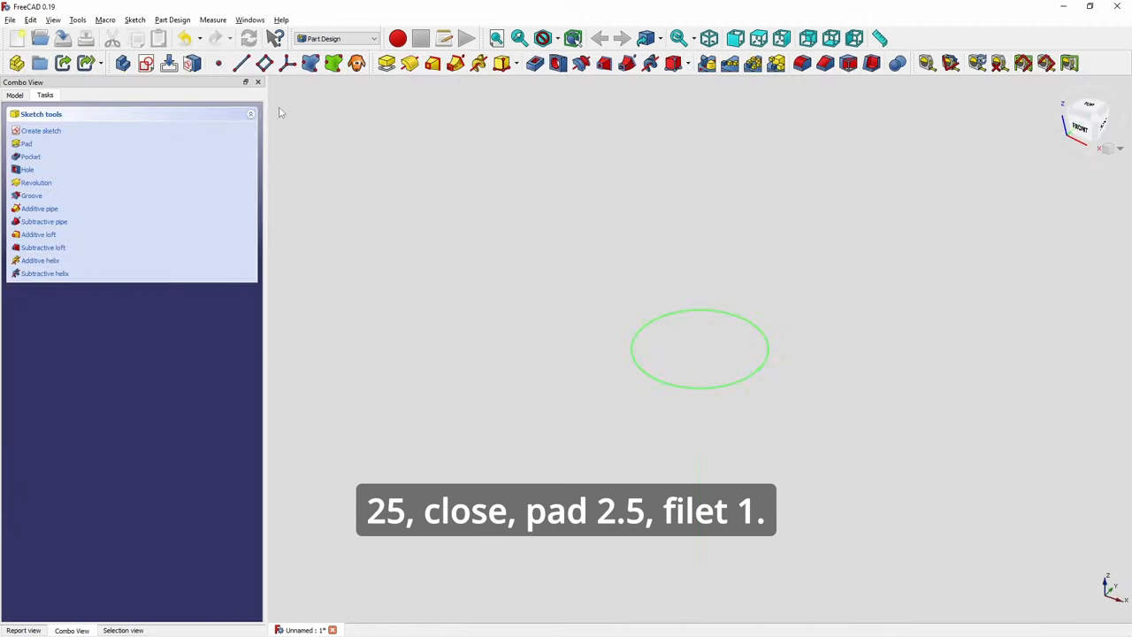
# Pad the base circle into a disc and sketch a 12×17 mm rectangle on it.
pyautogui.click(26, 143)
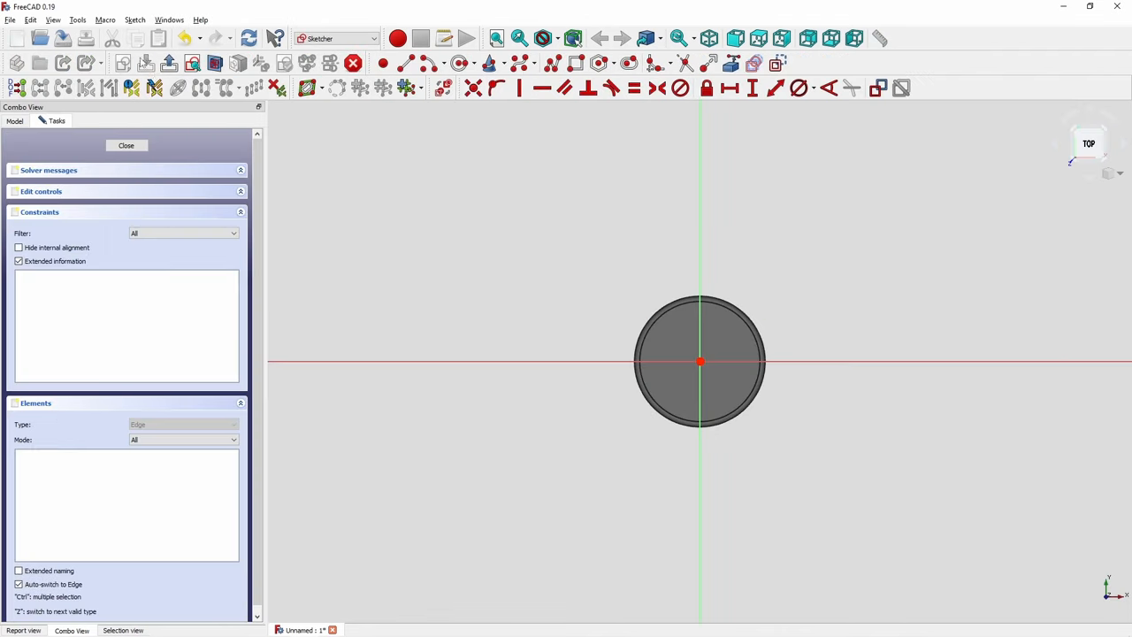
pyautogui.scroll(3)
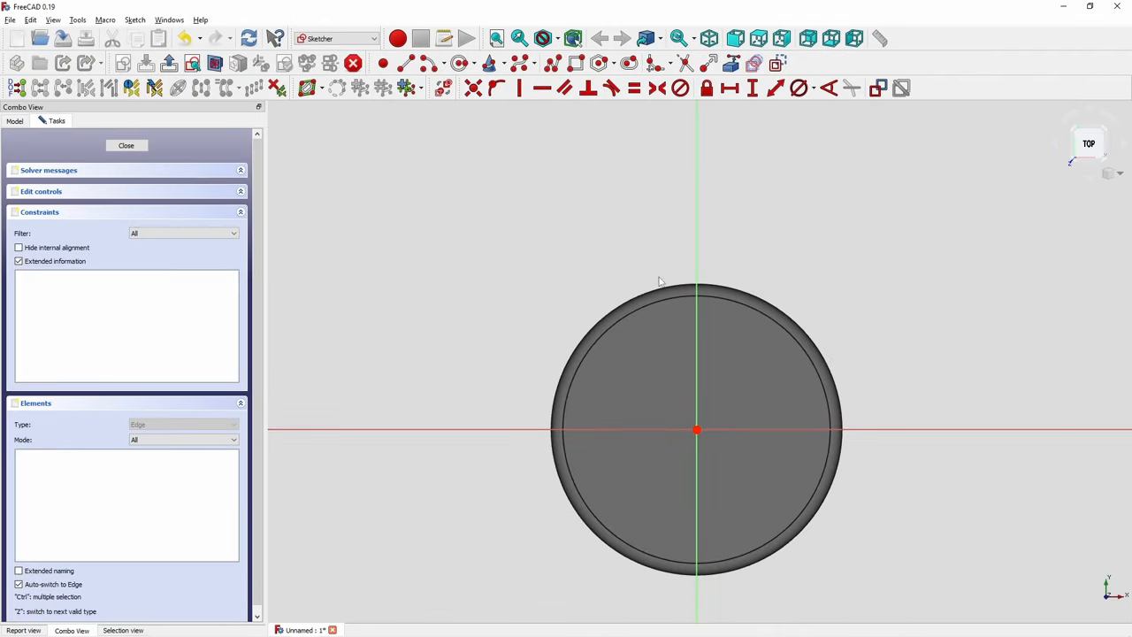
pyautogui.moveTo(633, 361)
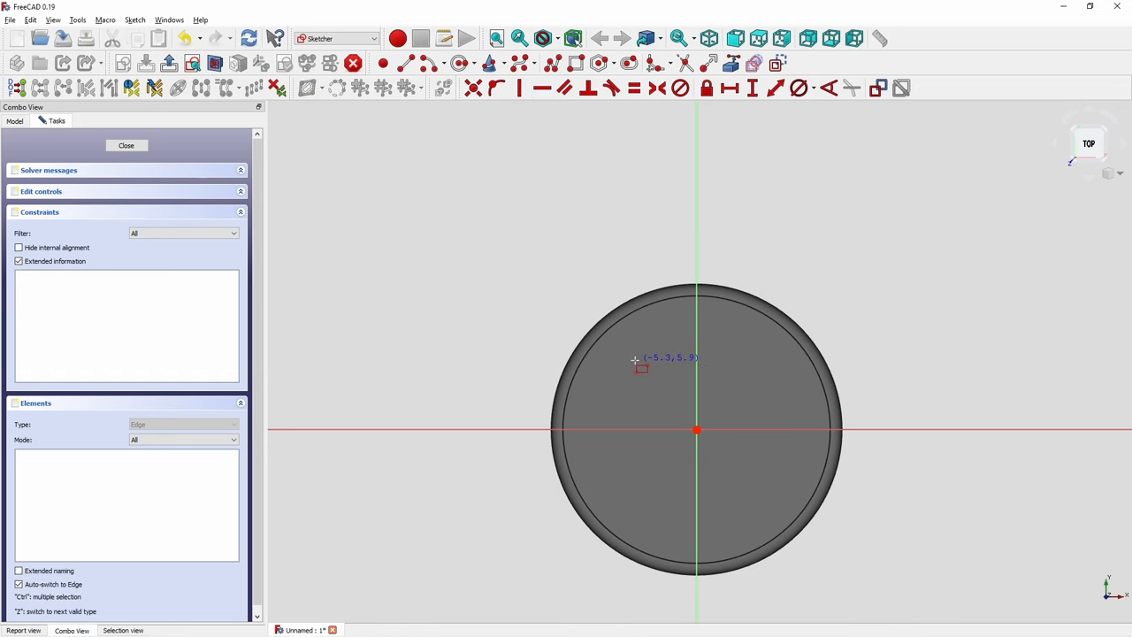
pyautogui.moveTo(633, 361); pyautogui.dragTo(764, 605)
pyautogui.write('1')
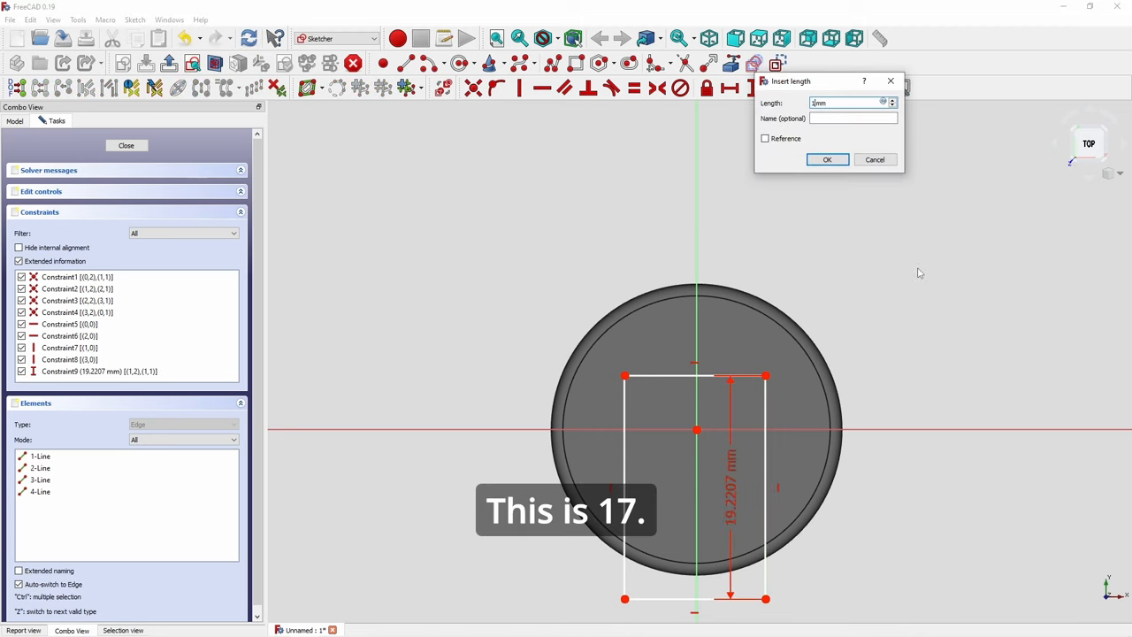
pyautogui.click(827, 159)
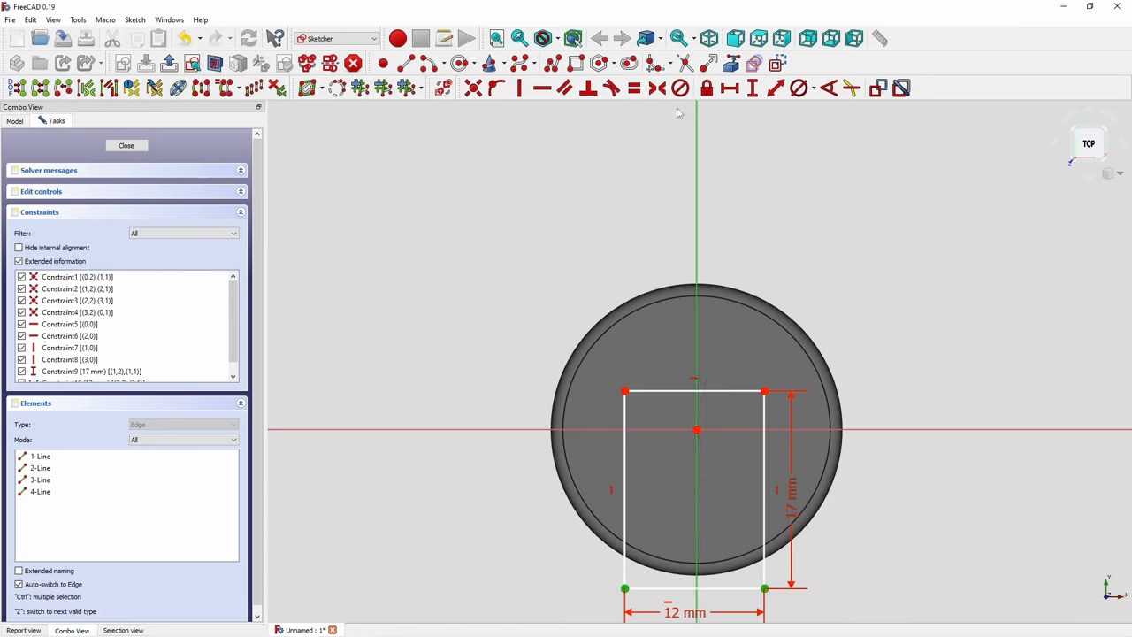
# Draw a short top line near the rim joined to the rectangle corners by slanted lines.
pyautogui.press('Alt+Tab')
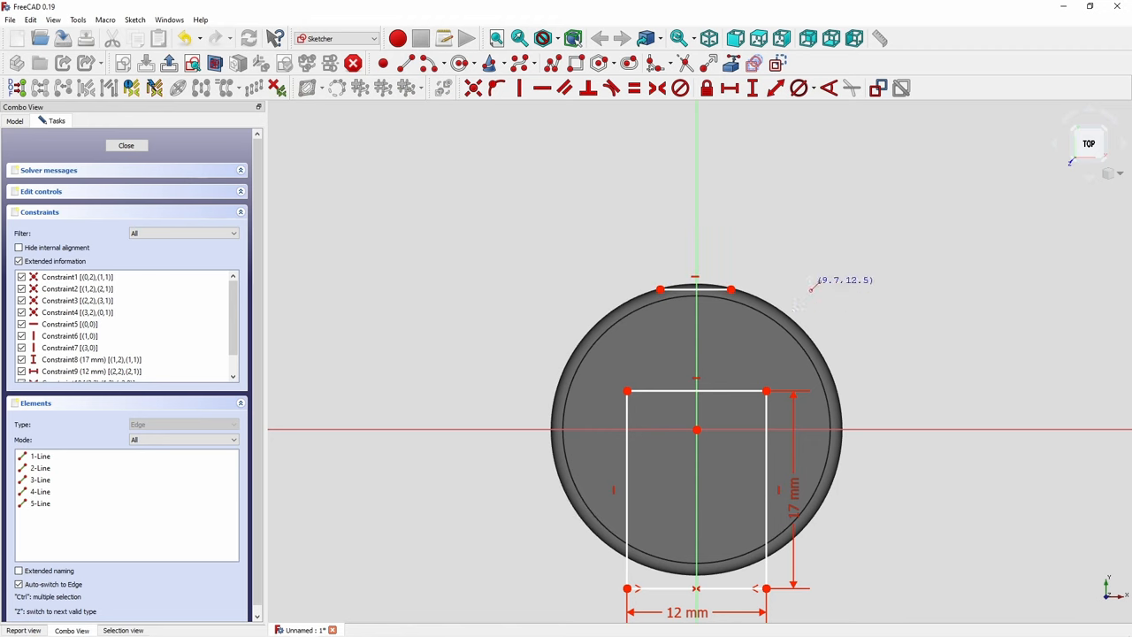
pyautogui.moveTo(478, 142)
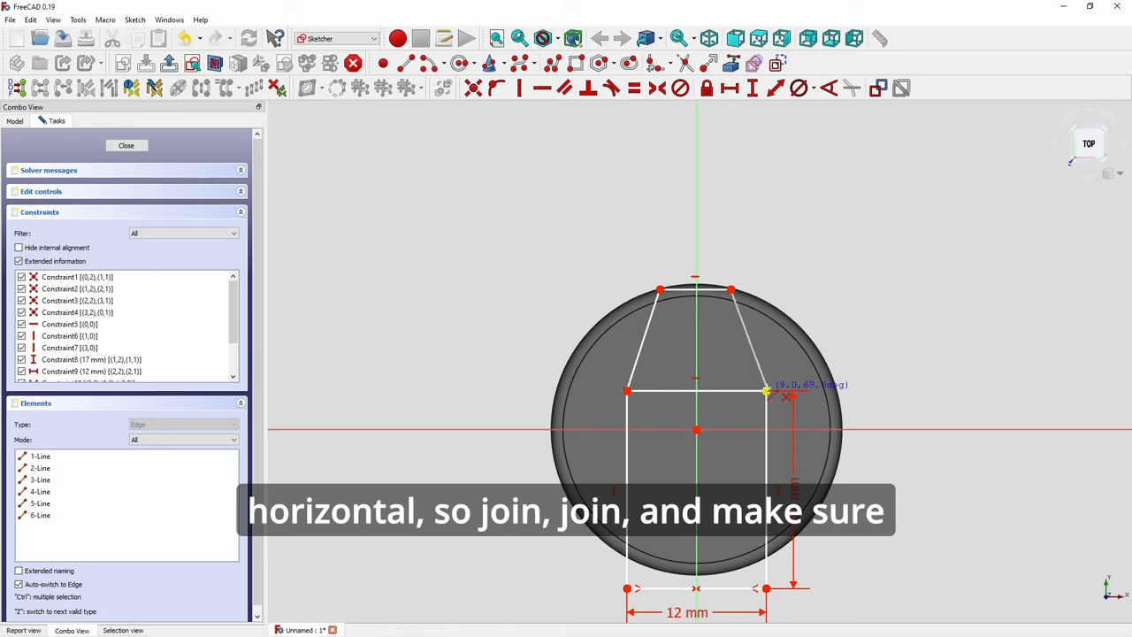
pyautogui.moveTo(764, 392); pyautogui.dragTo(658, 292)
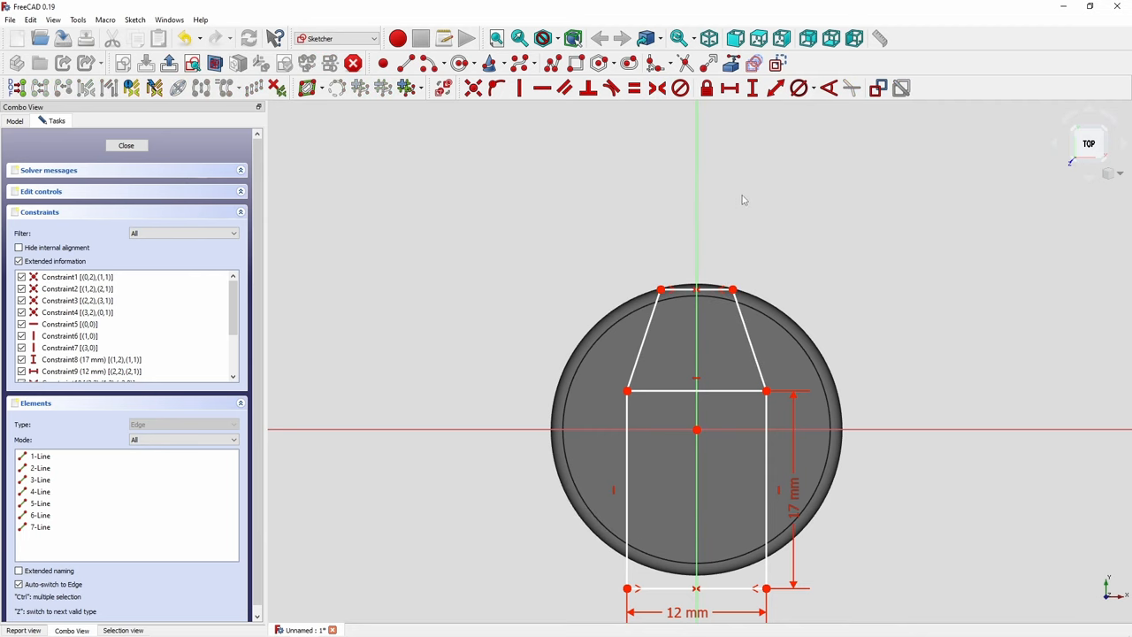
# Trim away the rectangle's top edge to leave one closed tapered outline, then close the sketch.
pyautogui.click(41, 509)
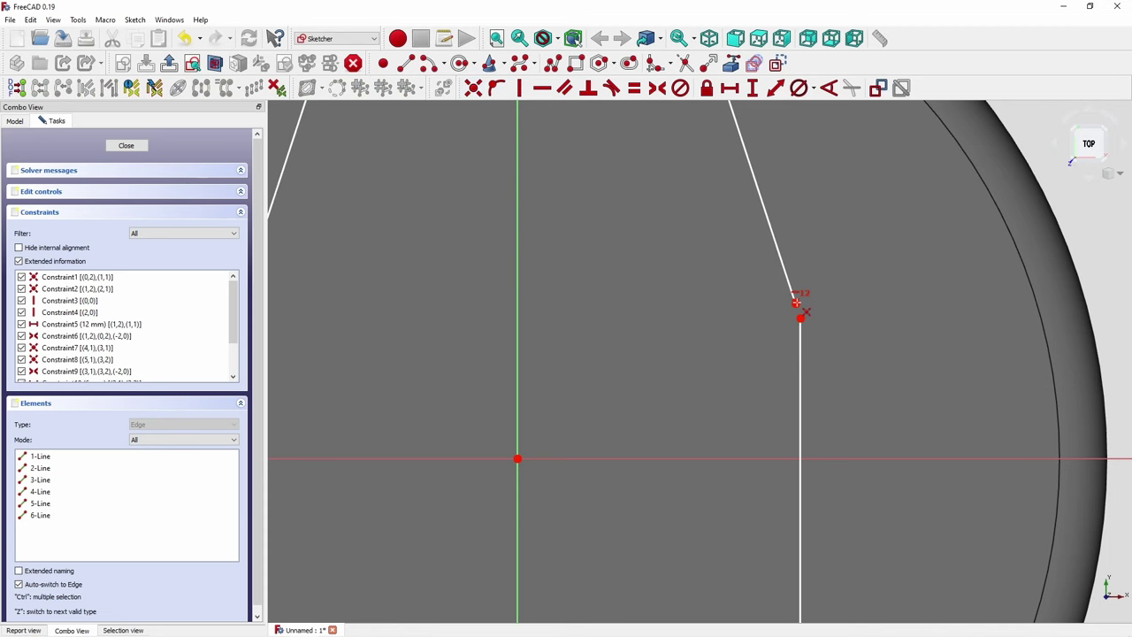
pyautogui.click(799, 318)
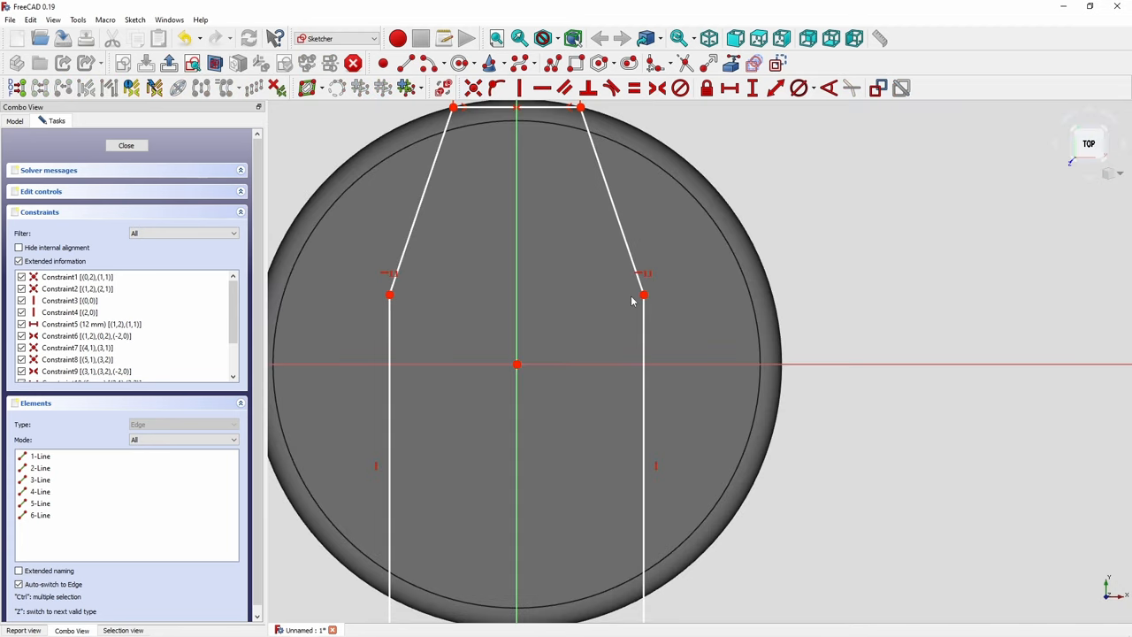
pyautogui.moveTo(449, 309)
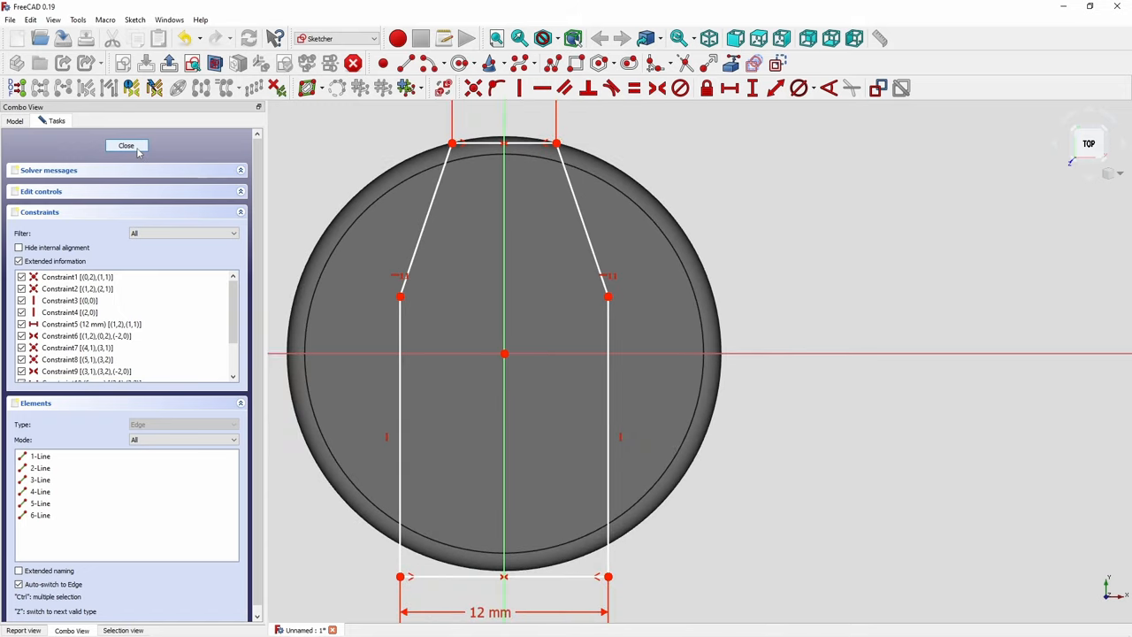
pyautogui.click(127, 145)
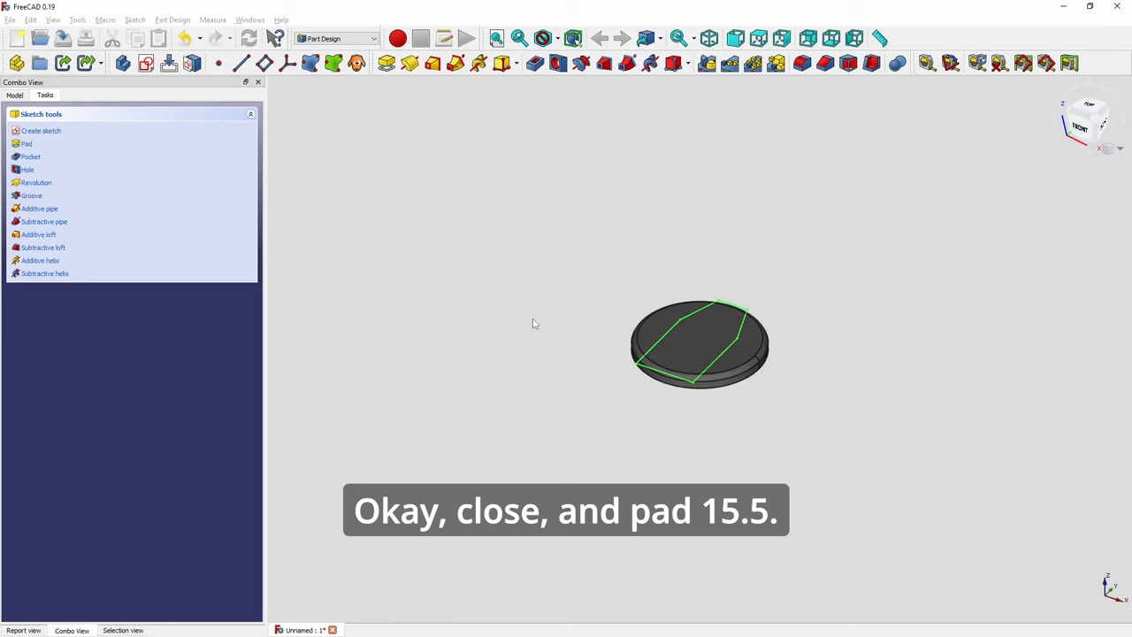
# Pad the tapered outline 15.5 mm into a block standing on the base disc.
pyautogui.click(27, 144)
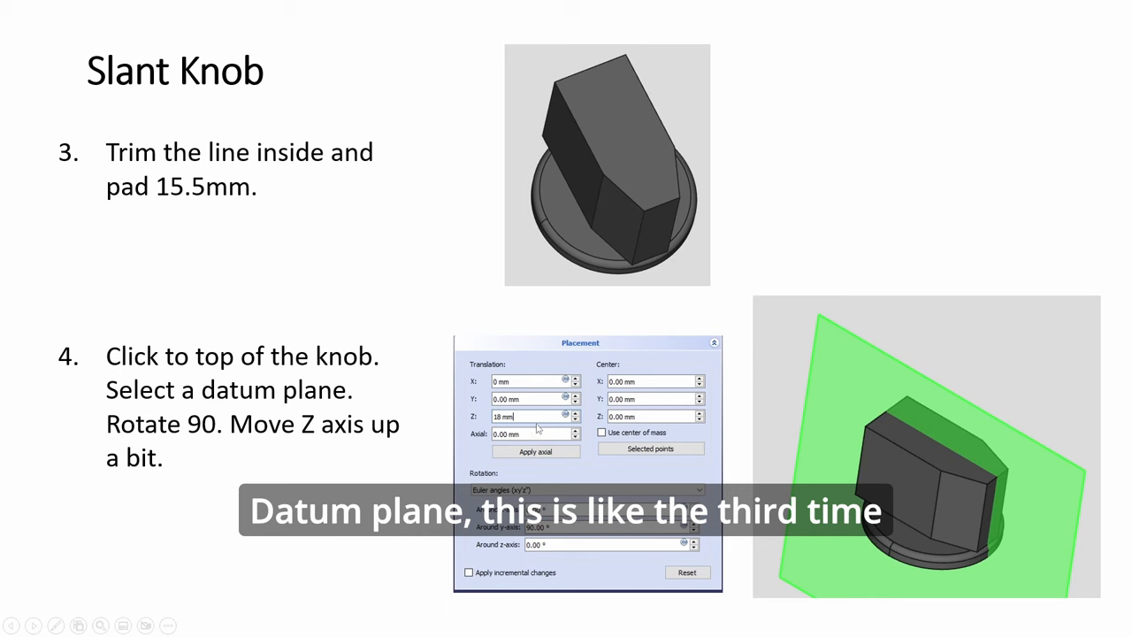
pyautogui.press('alt+tab')
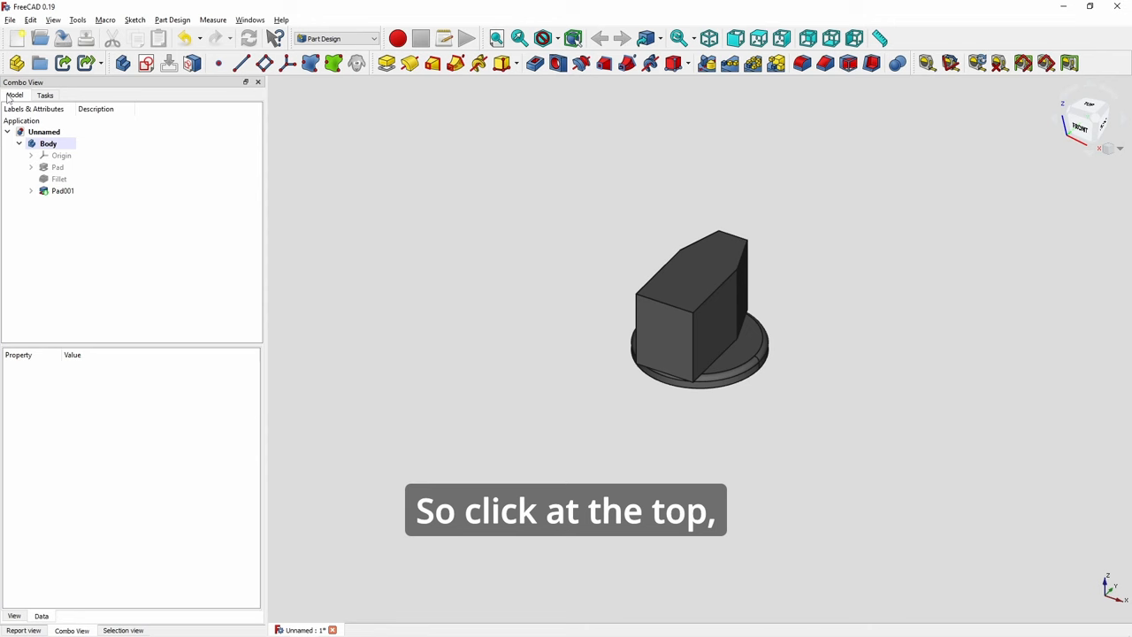
# Add a datum plane on the block's top face rotated 90° to stand upright.
pyautogui.click(693, 274)
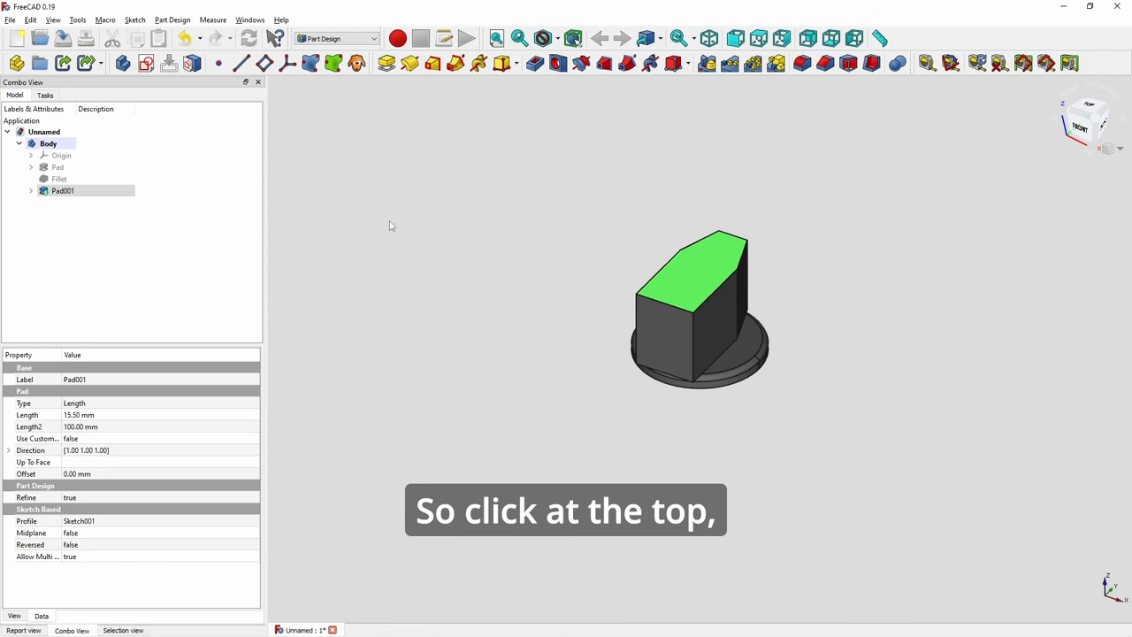
pyautogui.click(693, 274)
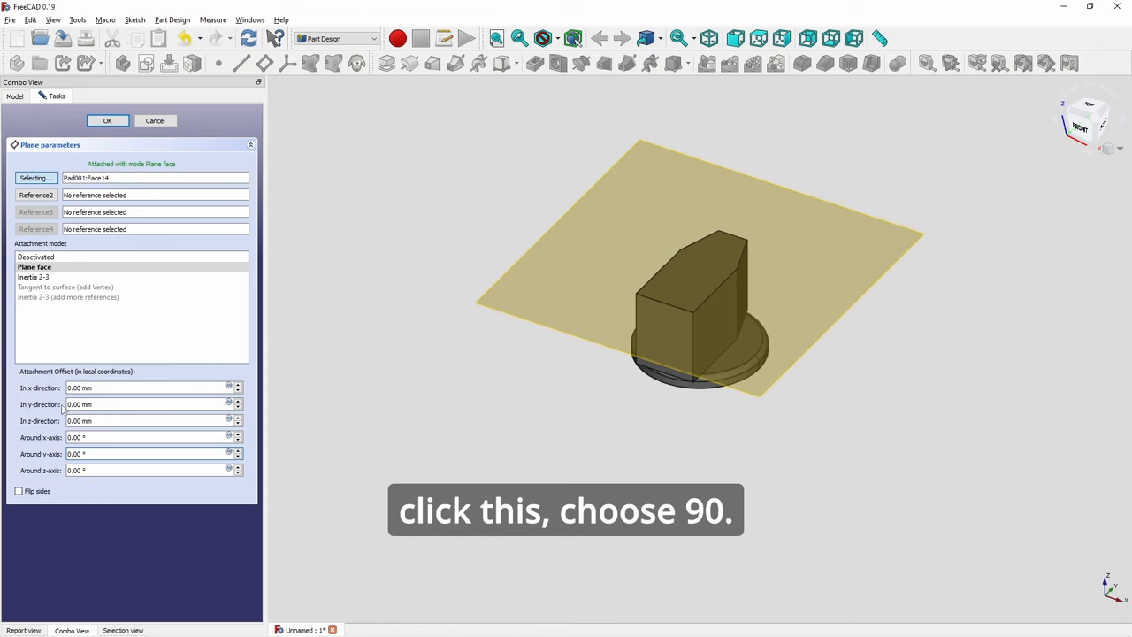
pyautogui.write('90')
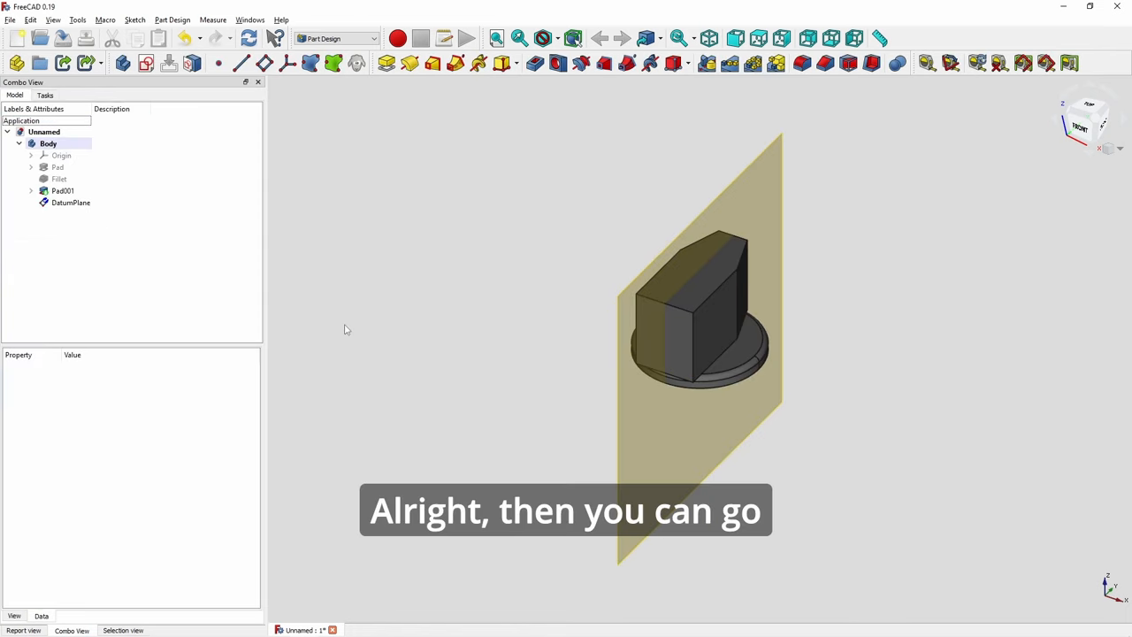
pyautogui.moveTo(627, 432)
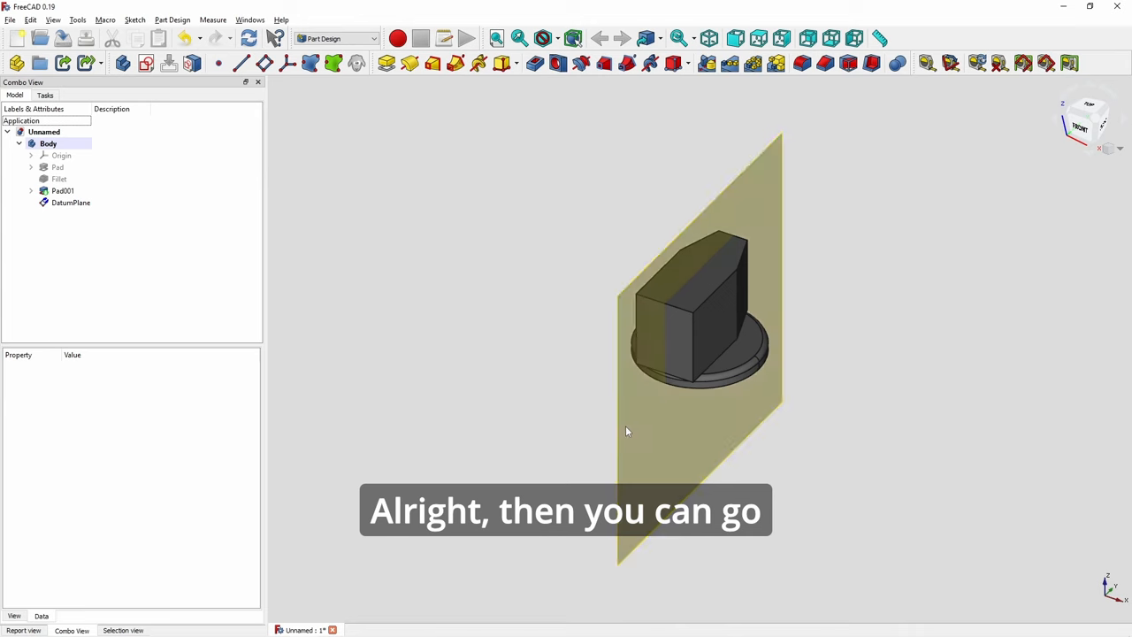
# Adjust the datum plane's placement offset through the knob and confirm it.
pyautogui.click(70, 201)
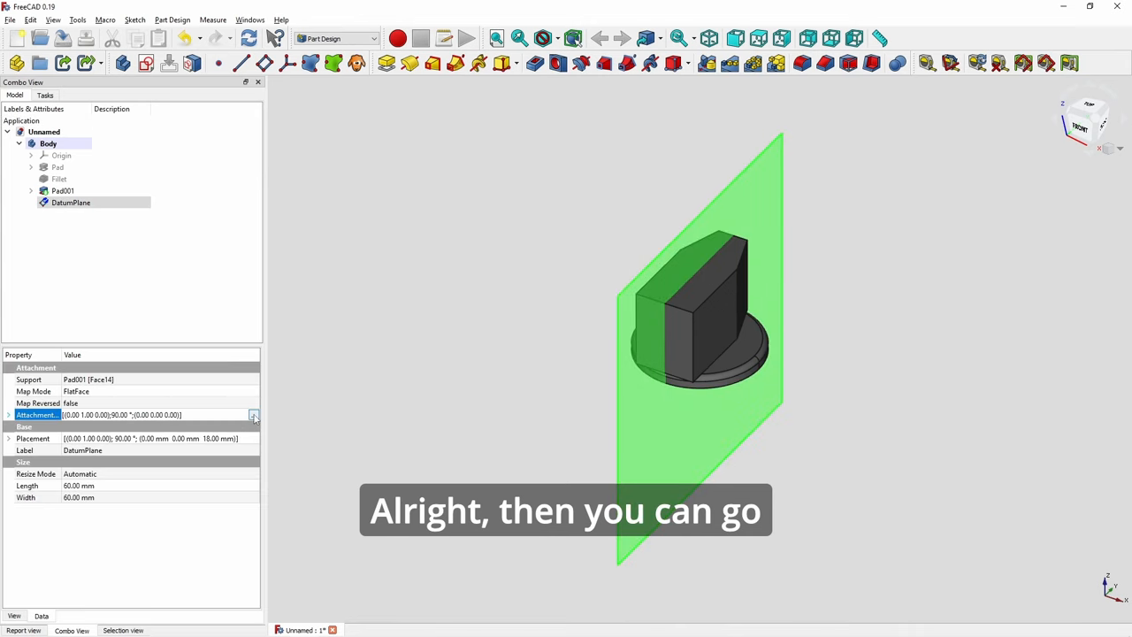
pyautogui.click(255, 414)
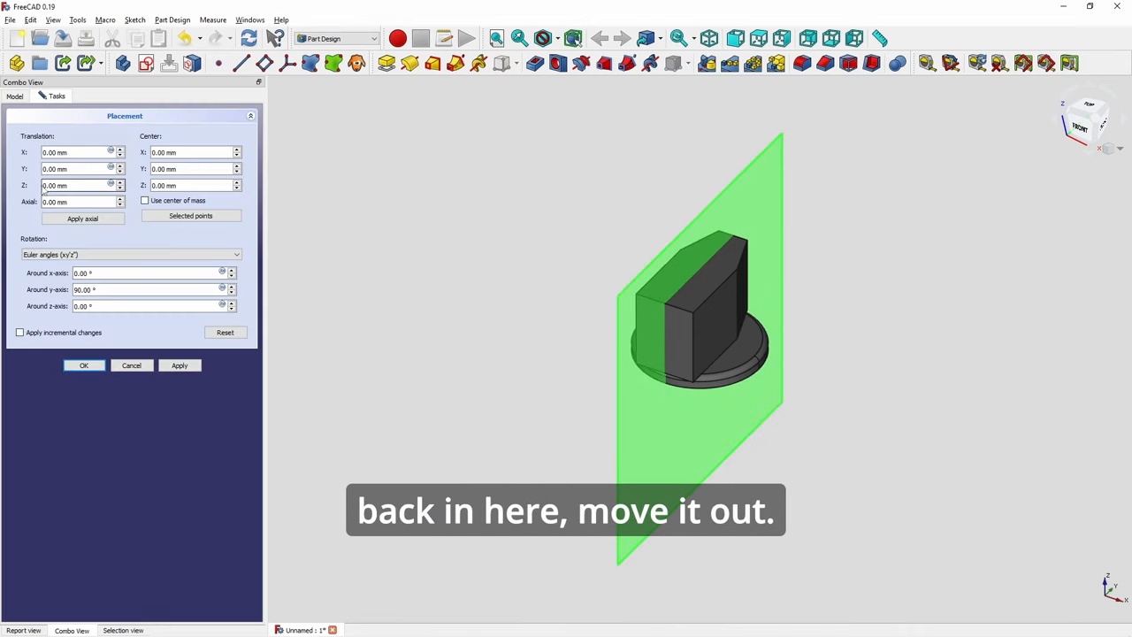
pyautogui.click(83, 365)
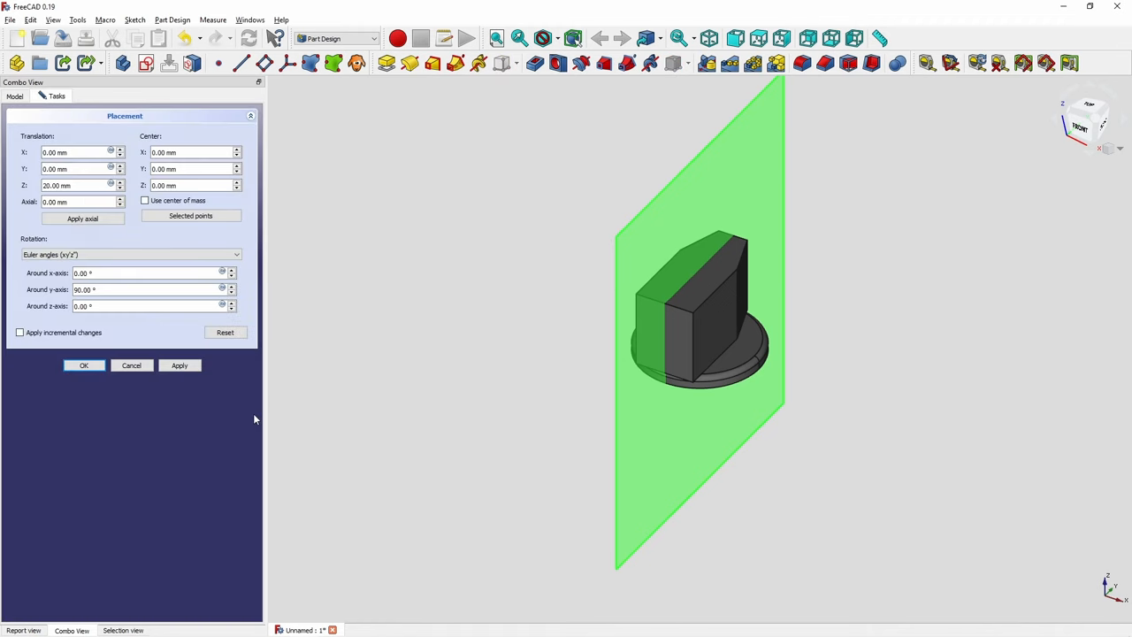
pyautogui.moveTo(131, 364)
pyautogui.write('20')
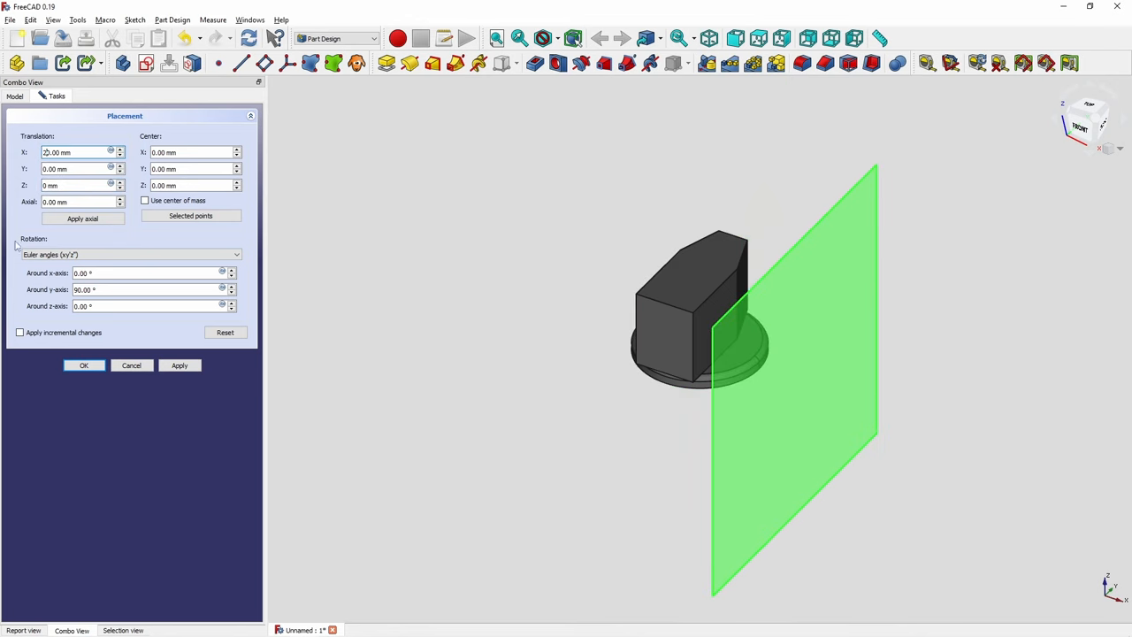
pyautogui.click(83, 364)
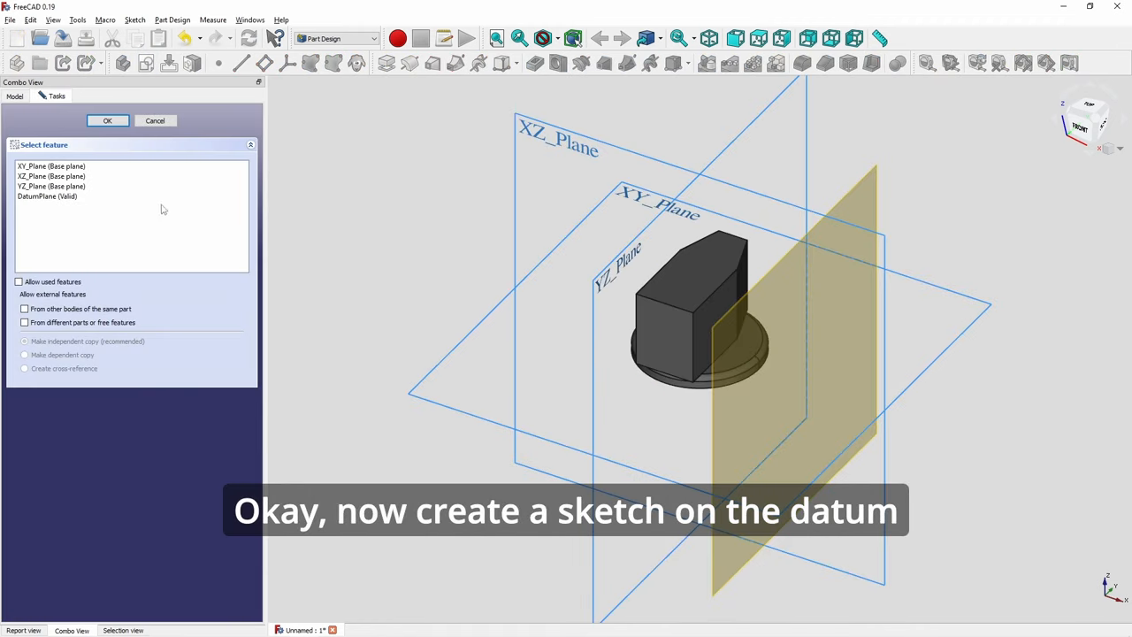
# Sketch on the datum plane and draw the sloped line to the block's top-right corner.
pyautogui.click(106, 120)
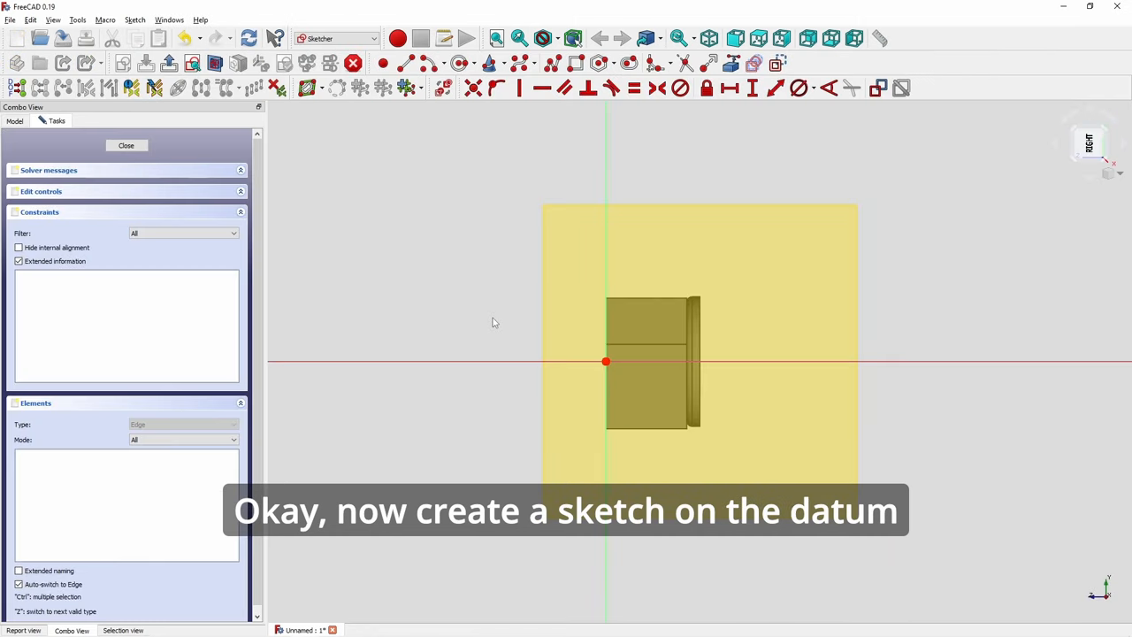
pyautogui.press('alt+tab')
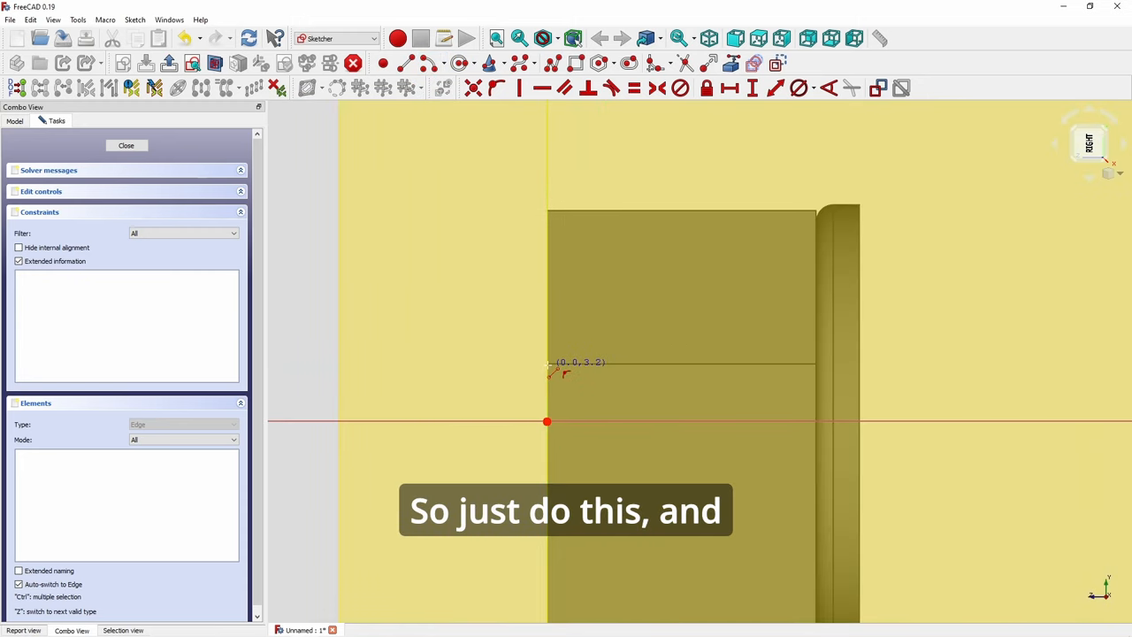
pyautogui.moveTo(550, 363); pyautogui.dragTo(815, 209)
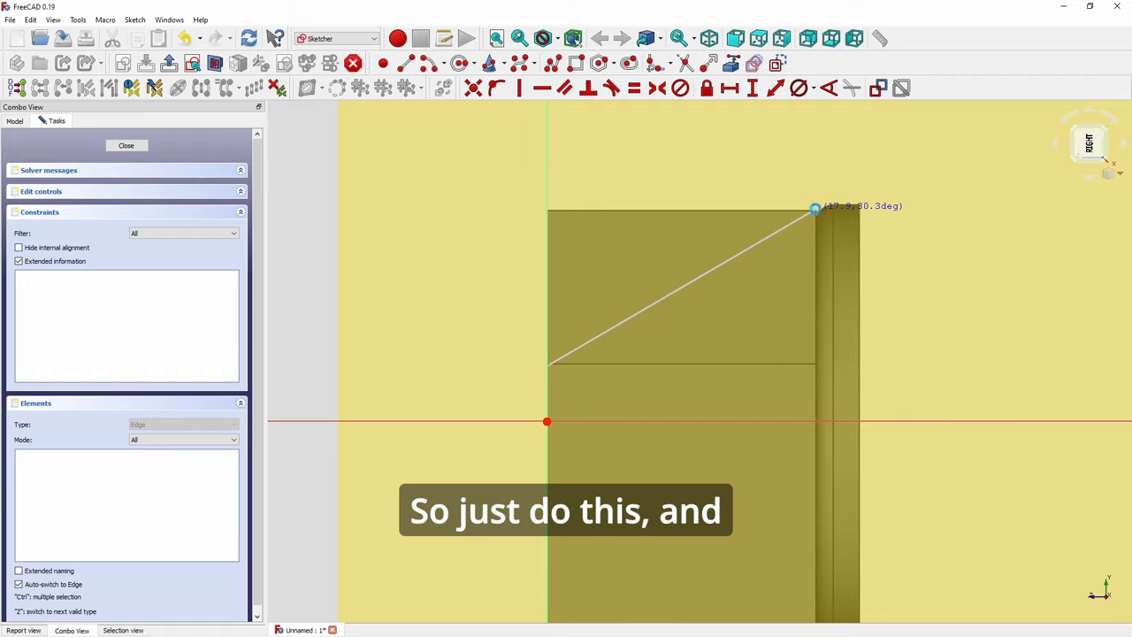
pyautogui.press('alt+tab')
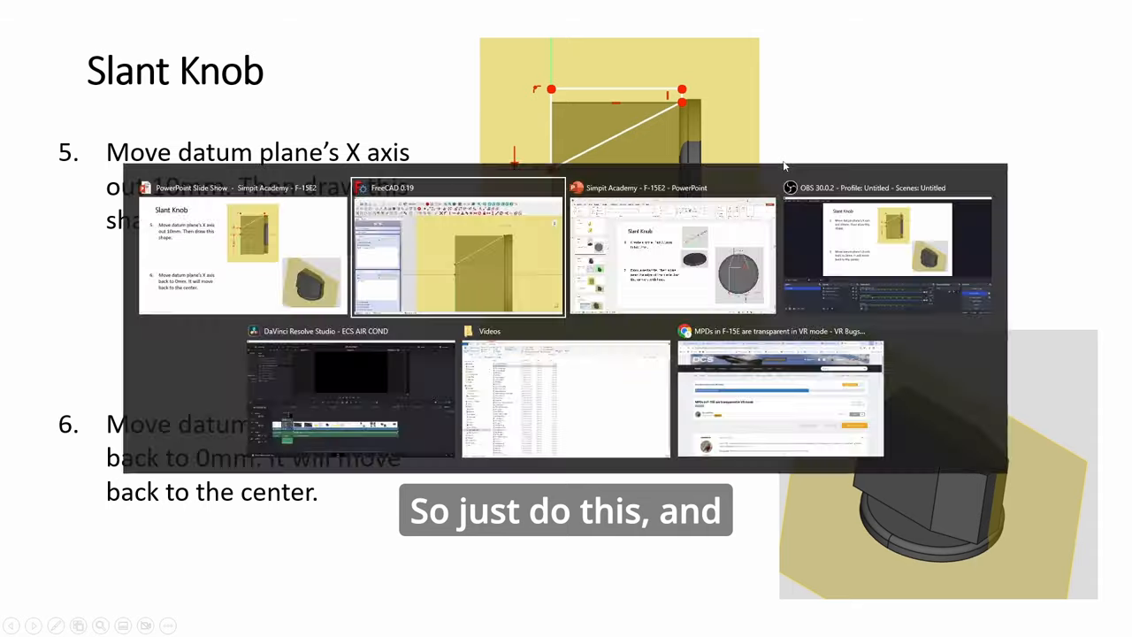
# Bring the Slant Knob slide show forward to review steps 5 and 6.
pyautogui.click(460, 247)
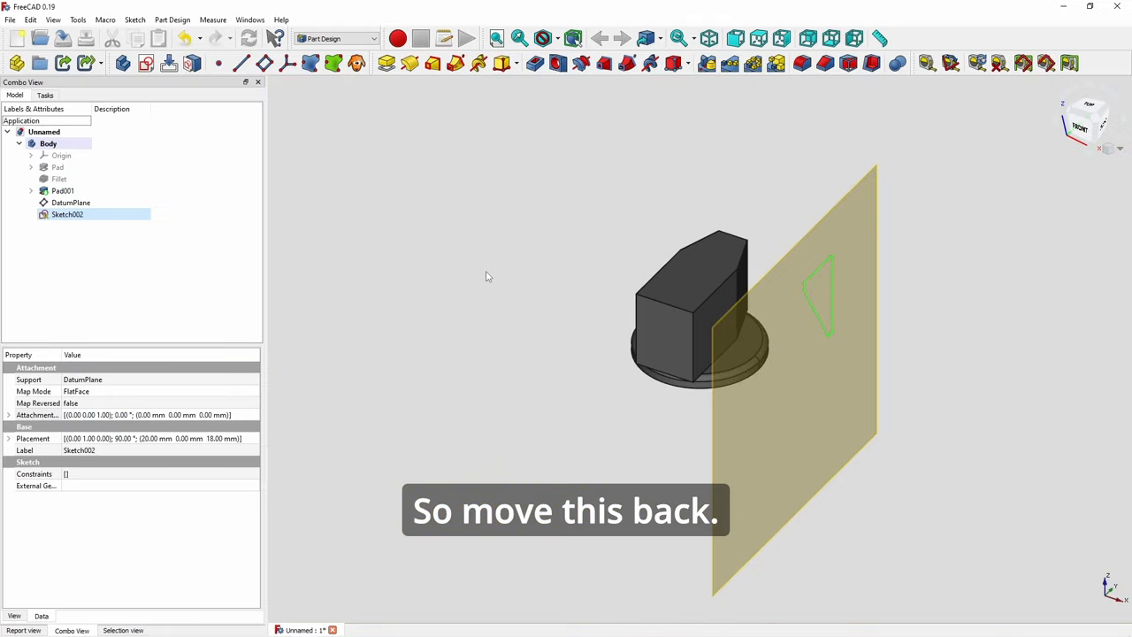
# Reset the datum plane's Translation X from 20 mm back to 0 mm.
pyautogui.click(71, 202)
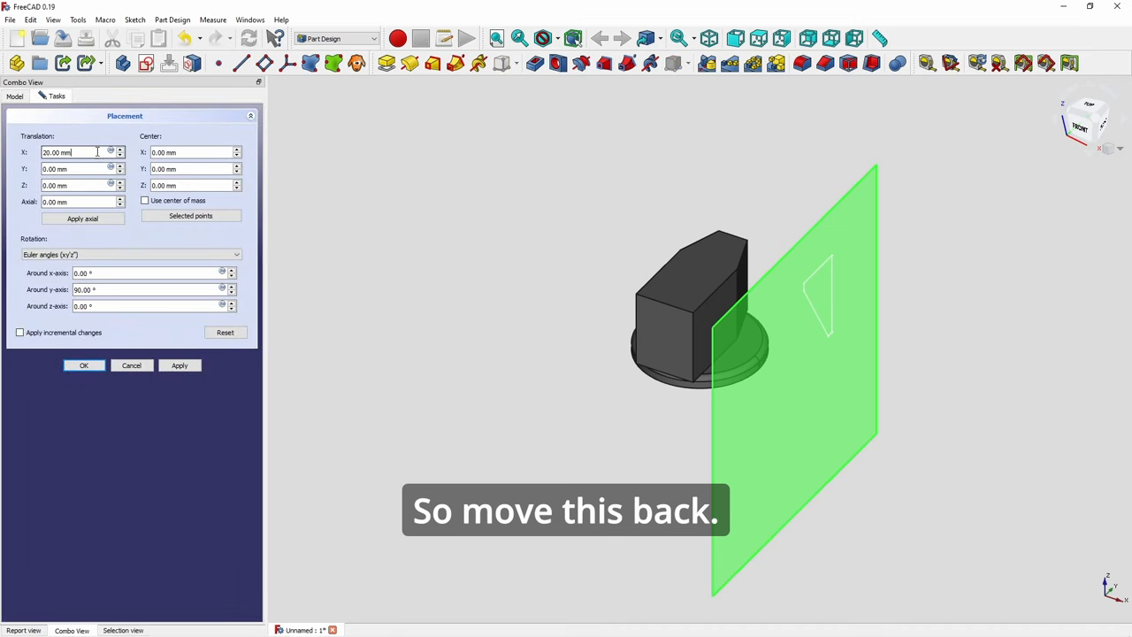
pyautogui.click(83, 364)
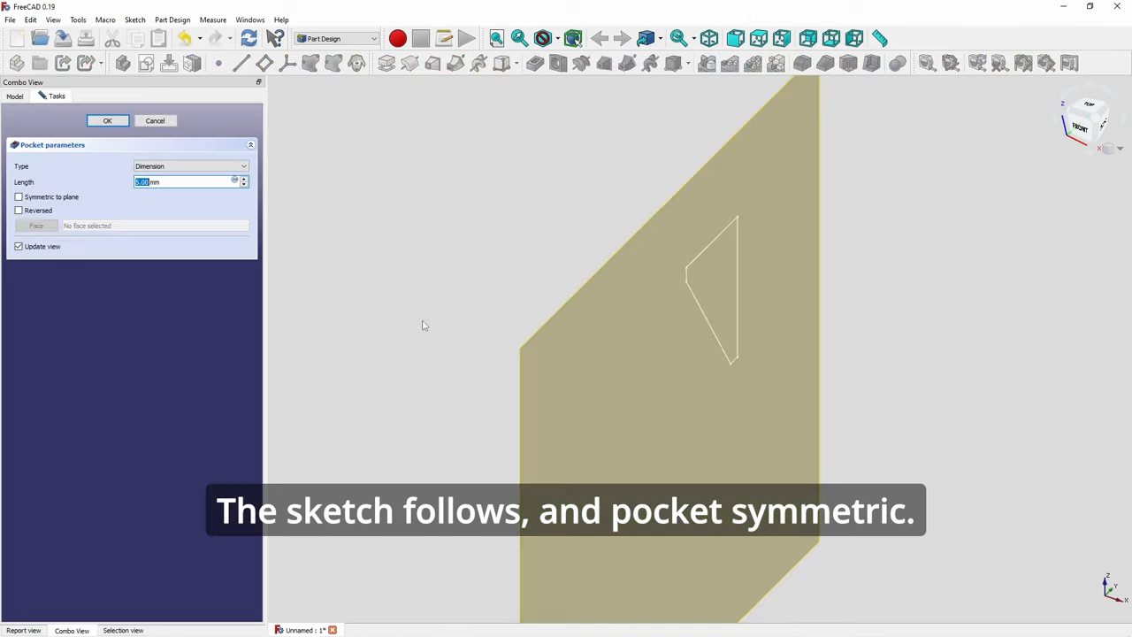
pyautogui.moveTo(56, 203)
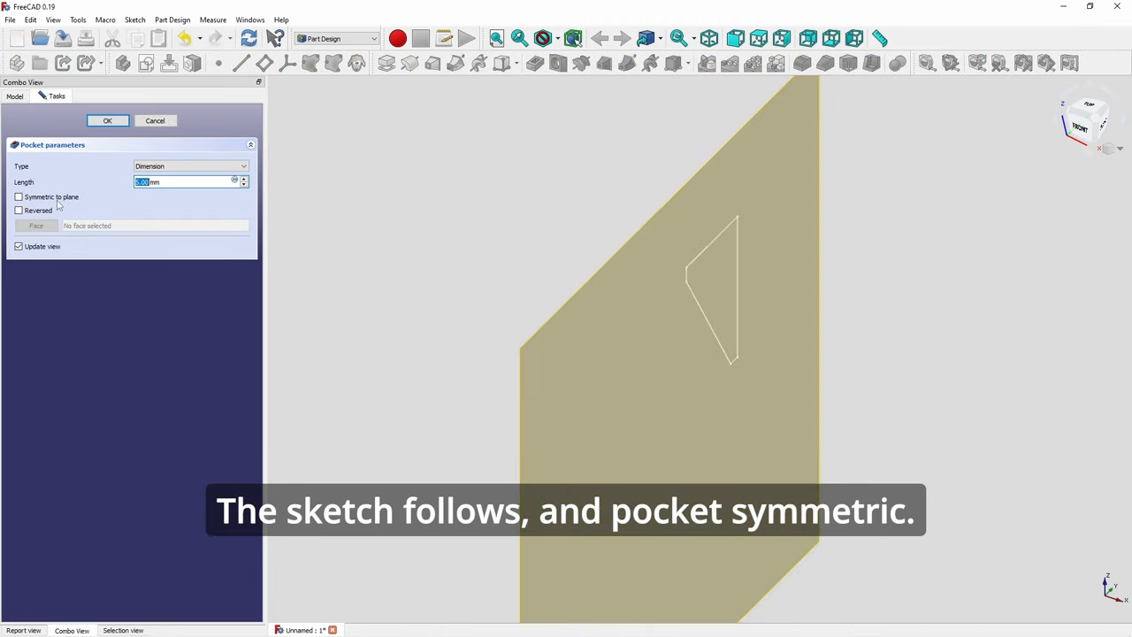
# Try a 20 mm symmetric pocket from the triangle sketch and dismiss the multiple-solids error.
pyautogui.click(21, 196)
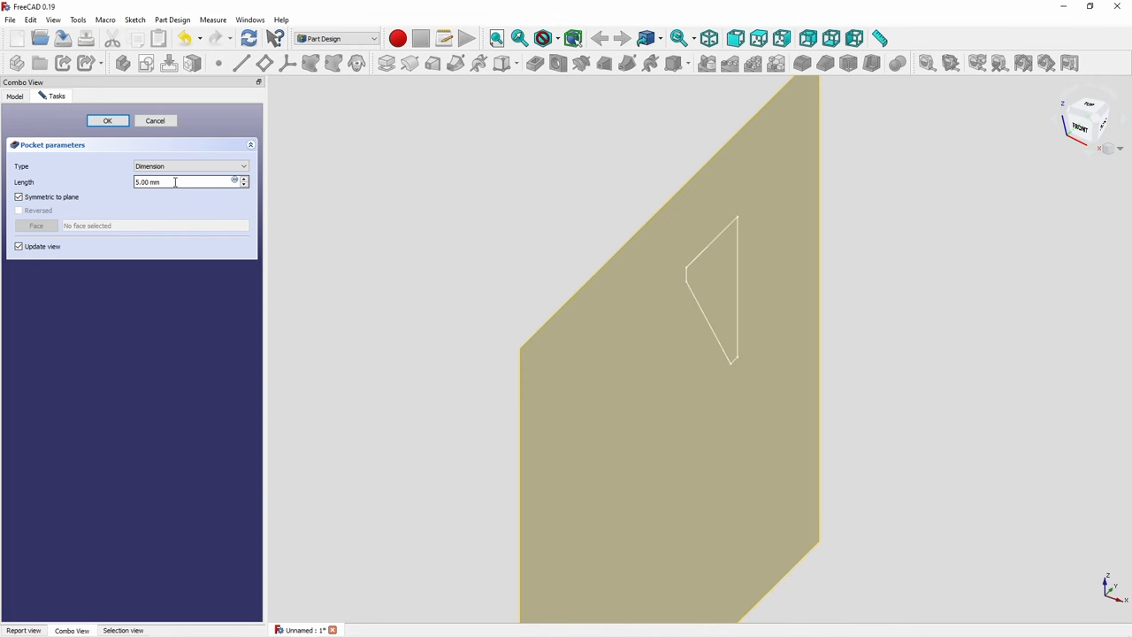
pyautogui.write('20')
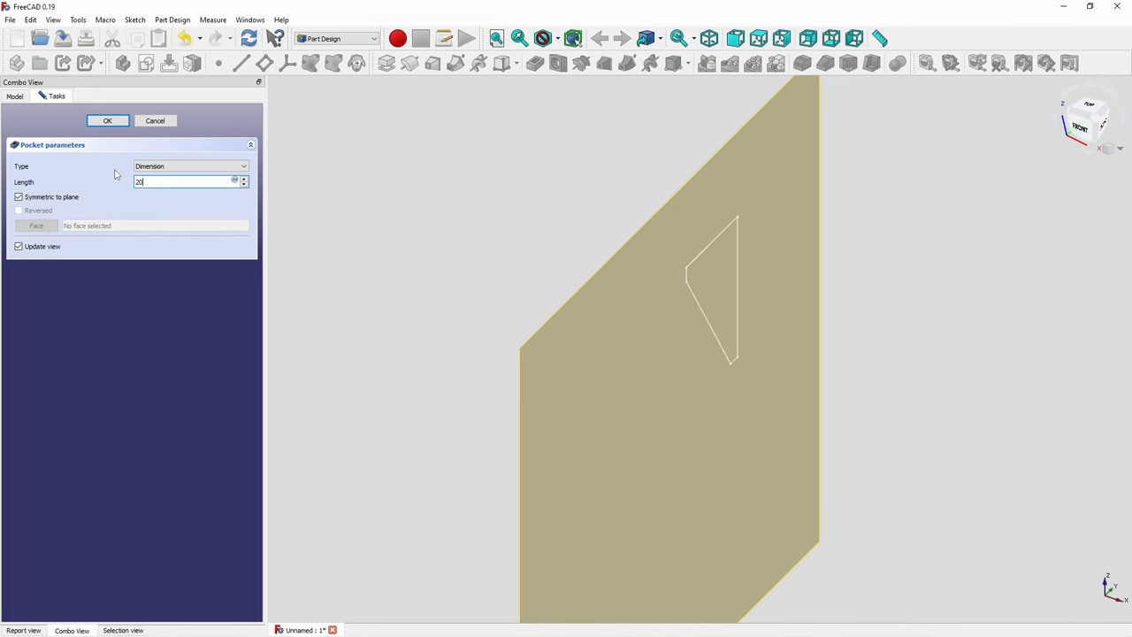
pyautogui.click(106, 120)
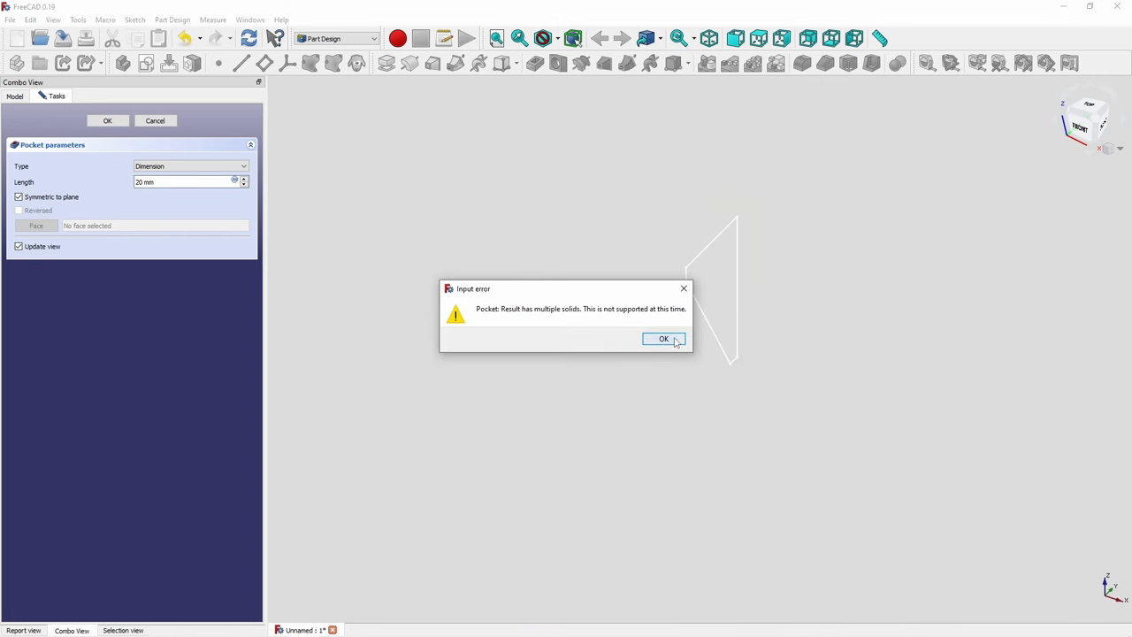
pyautogui.click(663, 339)
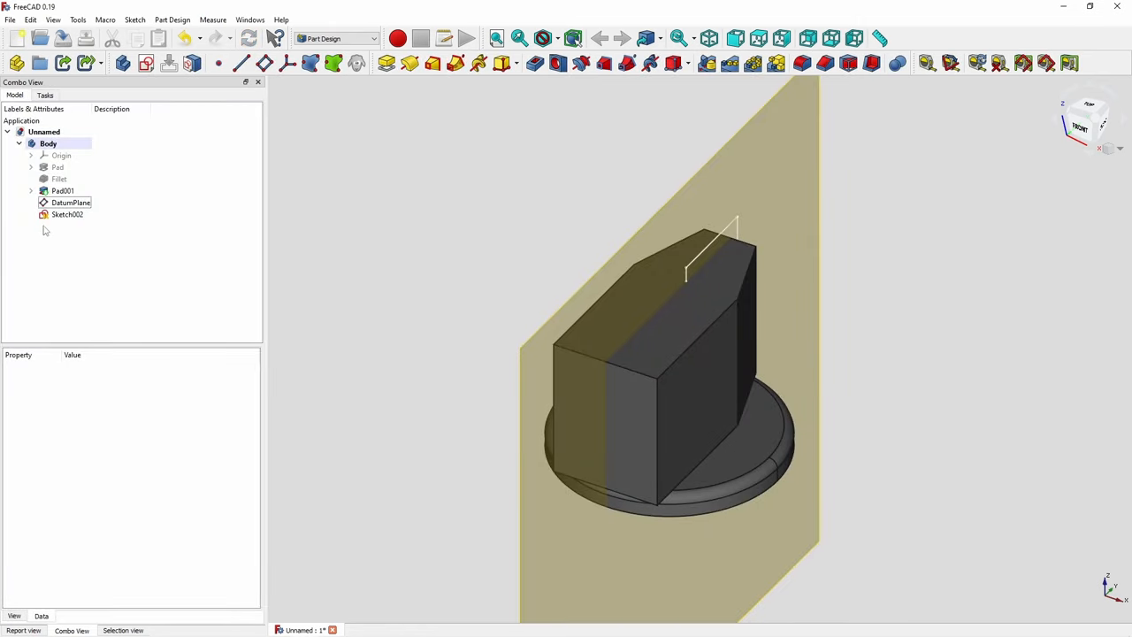
# Cut Sketch002 as a pocket symmetric to plane, slanting the knob's top.
pyautogui.click(67, 214)
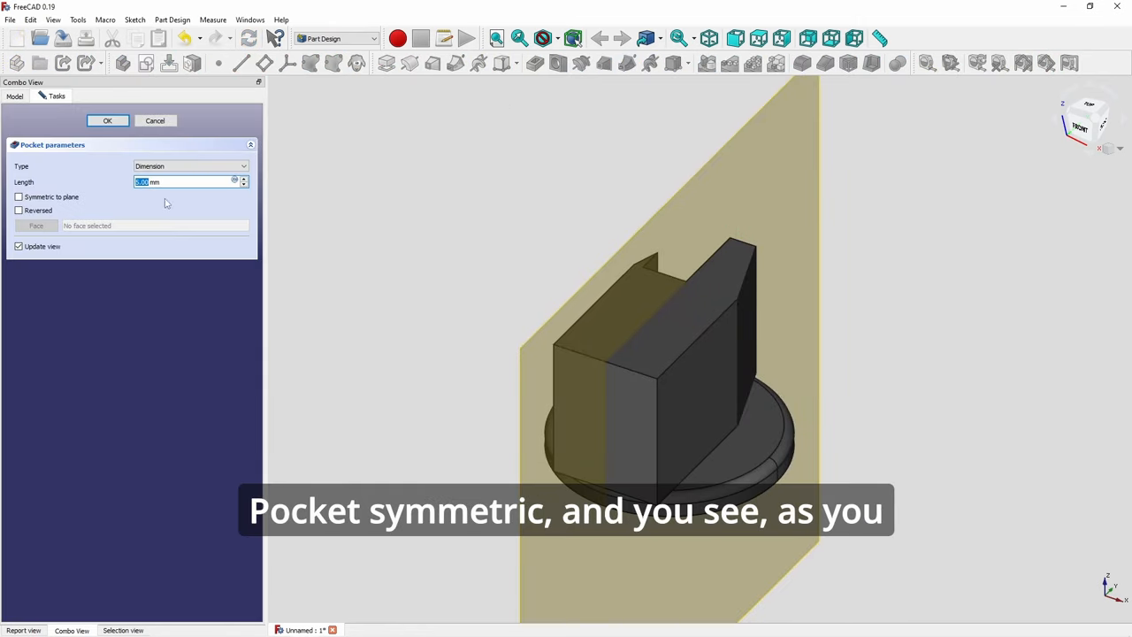
pyautogui.click(21, 196)
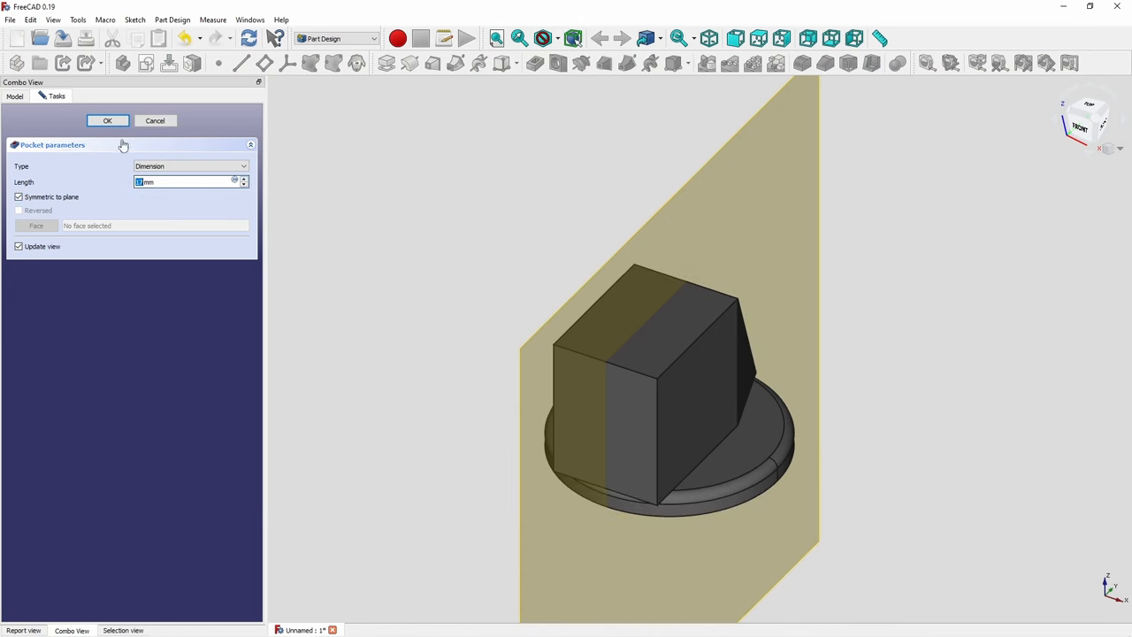
pyautogui.click(106, 120)
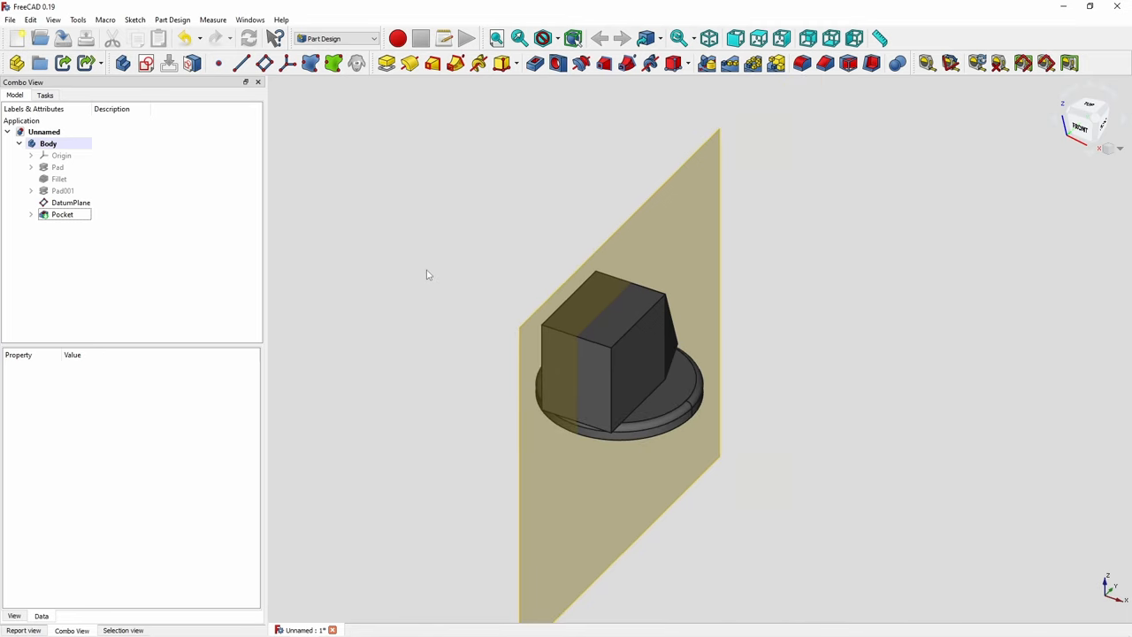